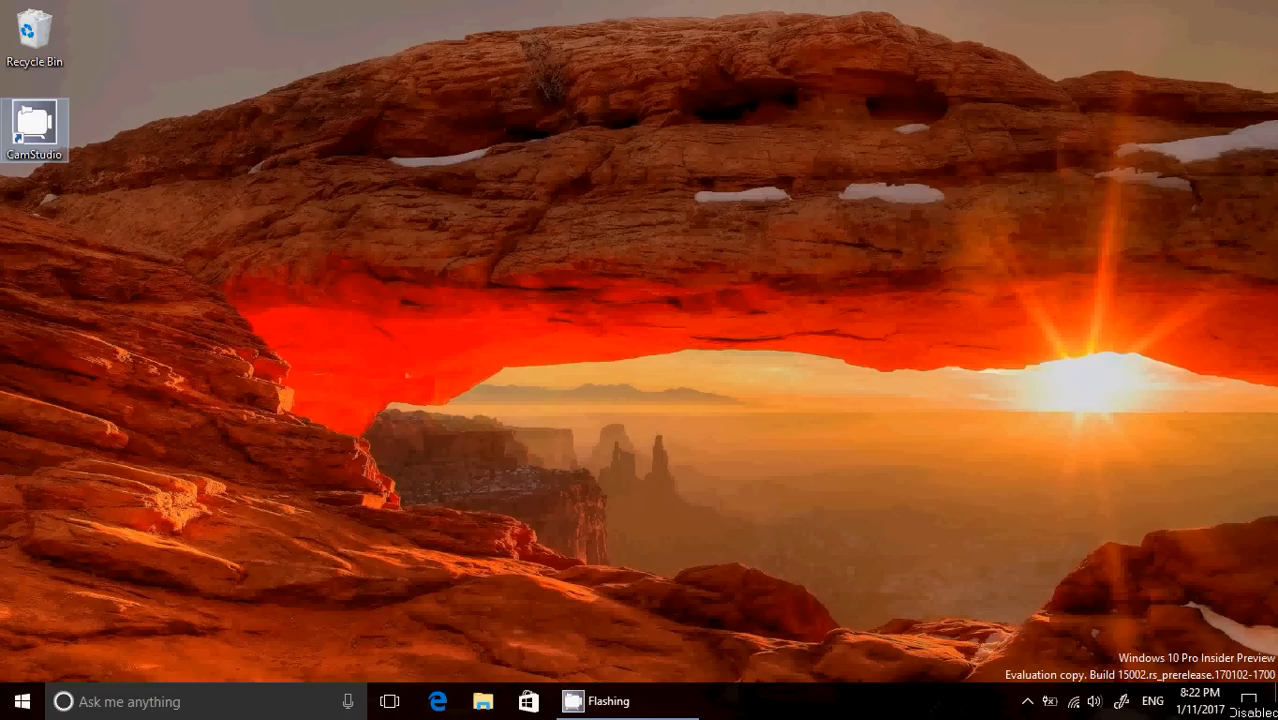
{"action": "mouse_move", "coordinate": [915, 545]}
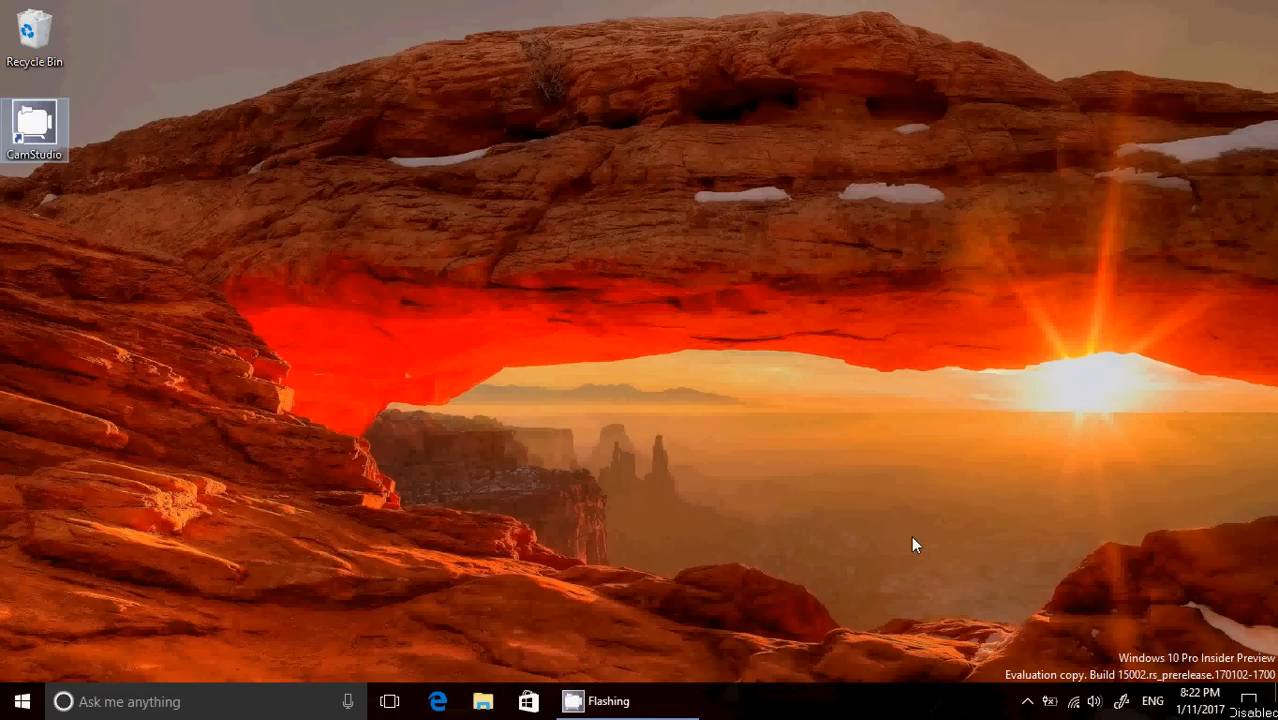
Step: Peek at the notifications and quick settings panel, dismiss it, and touch the Start button
{"action": "left_click", "coordinate": [1251, 701]}
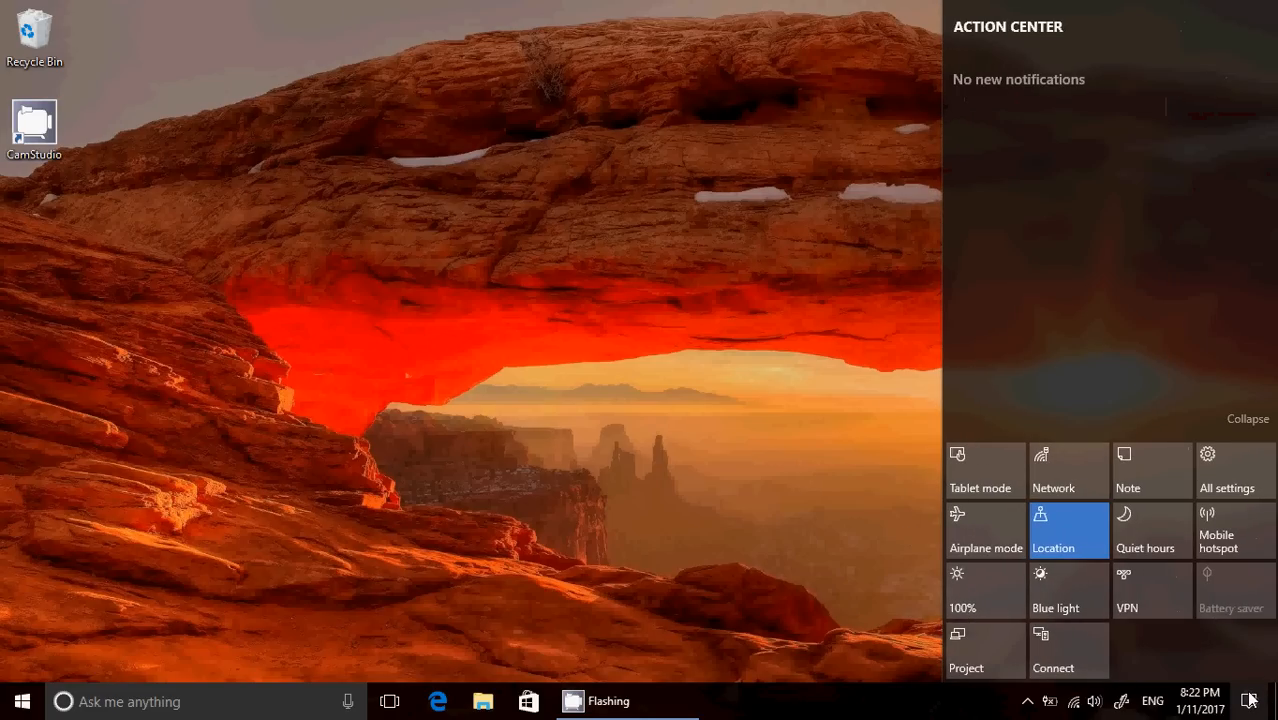
{"action": "mouse_move", "coordinate": [1134, 150]}
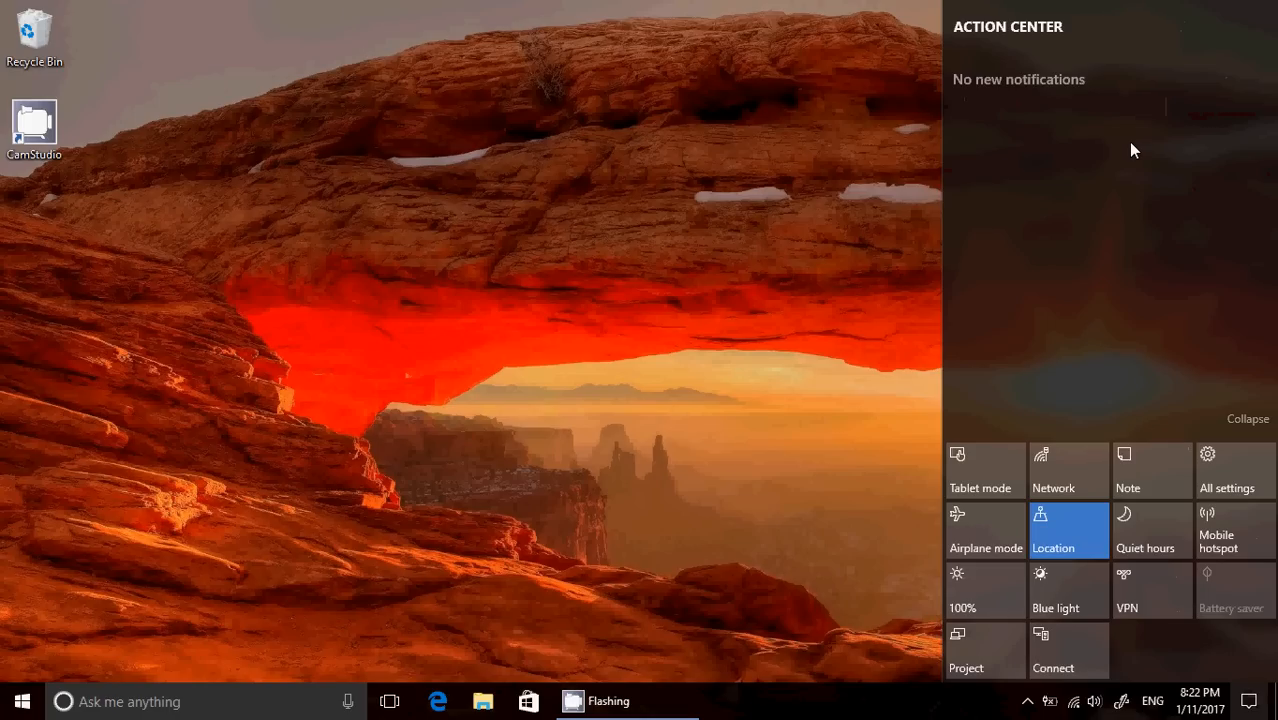
{"action": "left_click", "coordinate": [725, 305]}
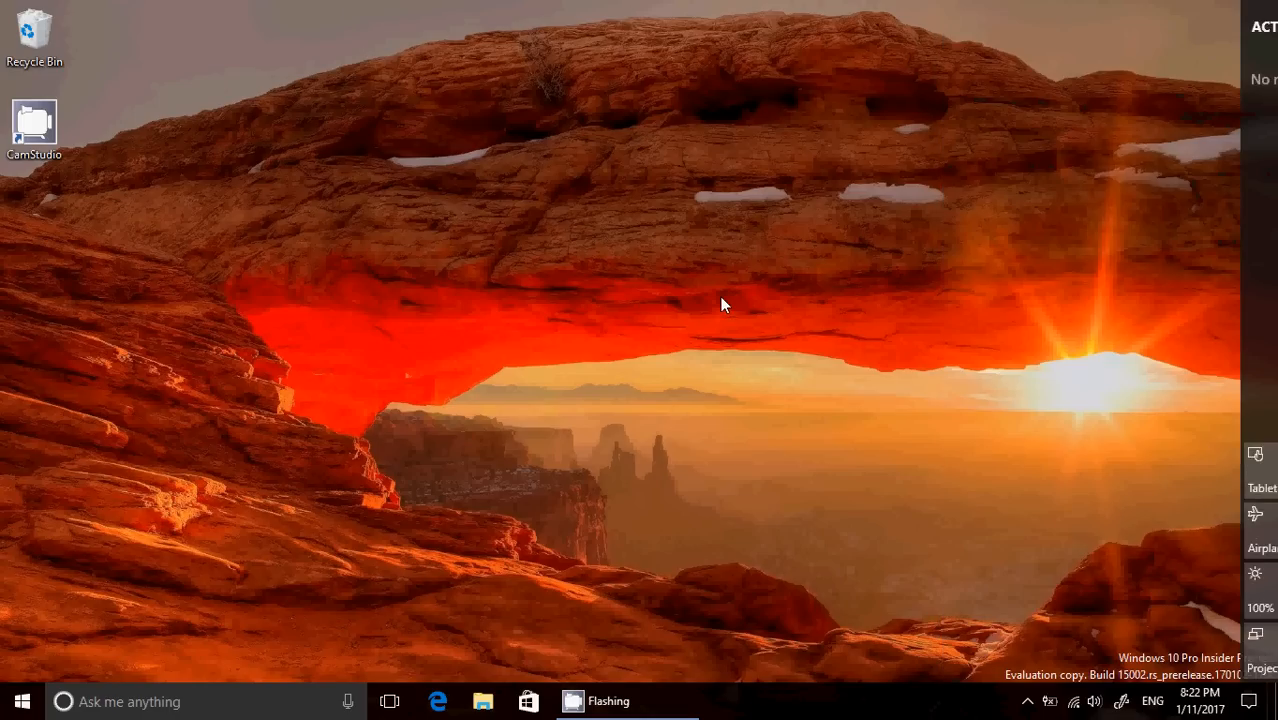
{"action": "left_click", "coordinate": [22, 700]}
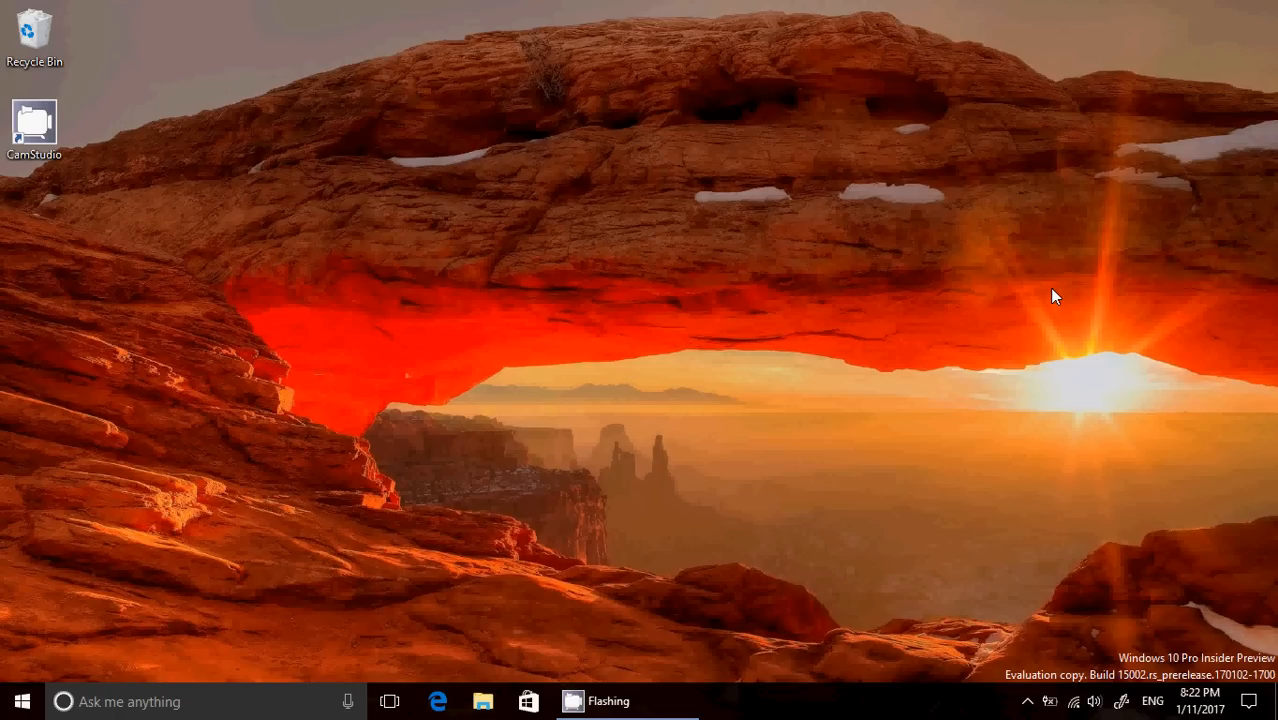
{"action": "mouse_move", "coordinate": [540, 575]}
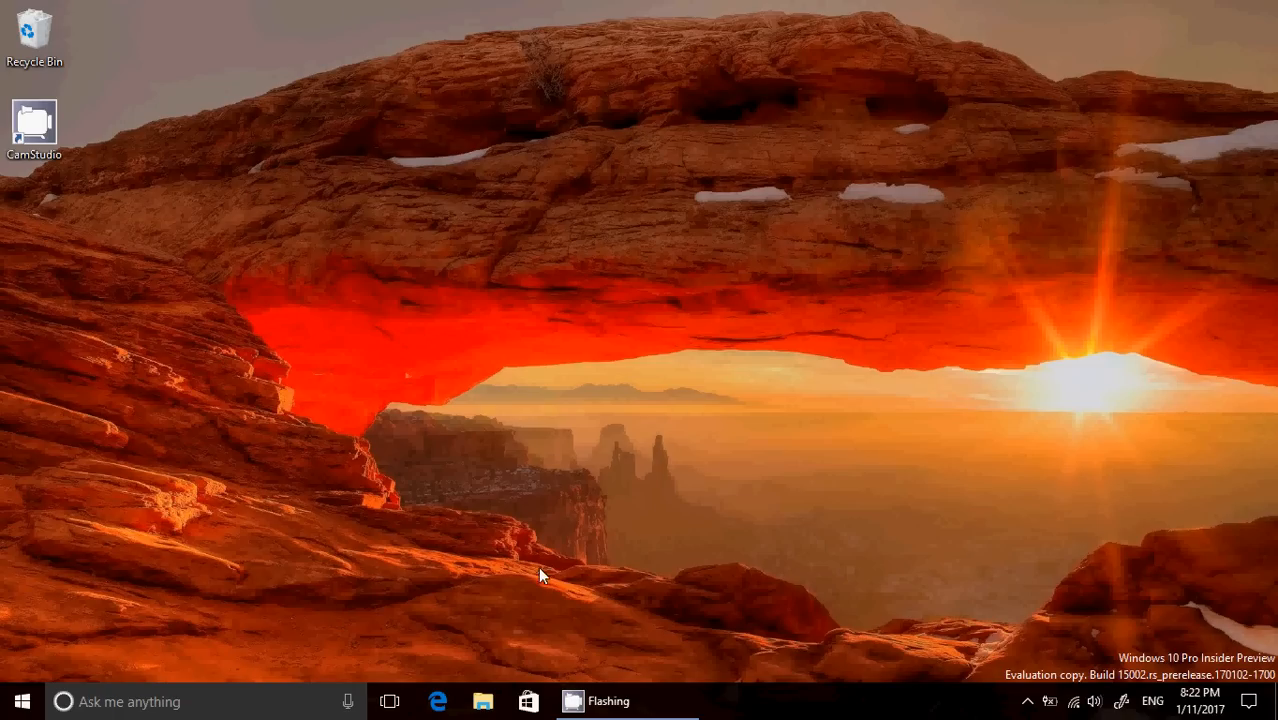
Step: Launch Edge from the taskbar and land on the Start page with the My feed news
{"action": "left_click", "coordinate": [437, 701]}
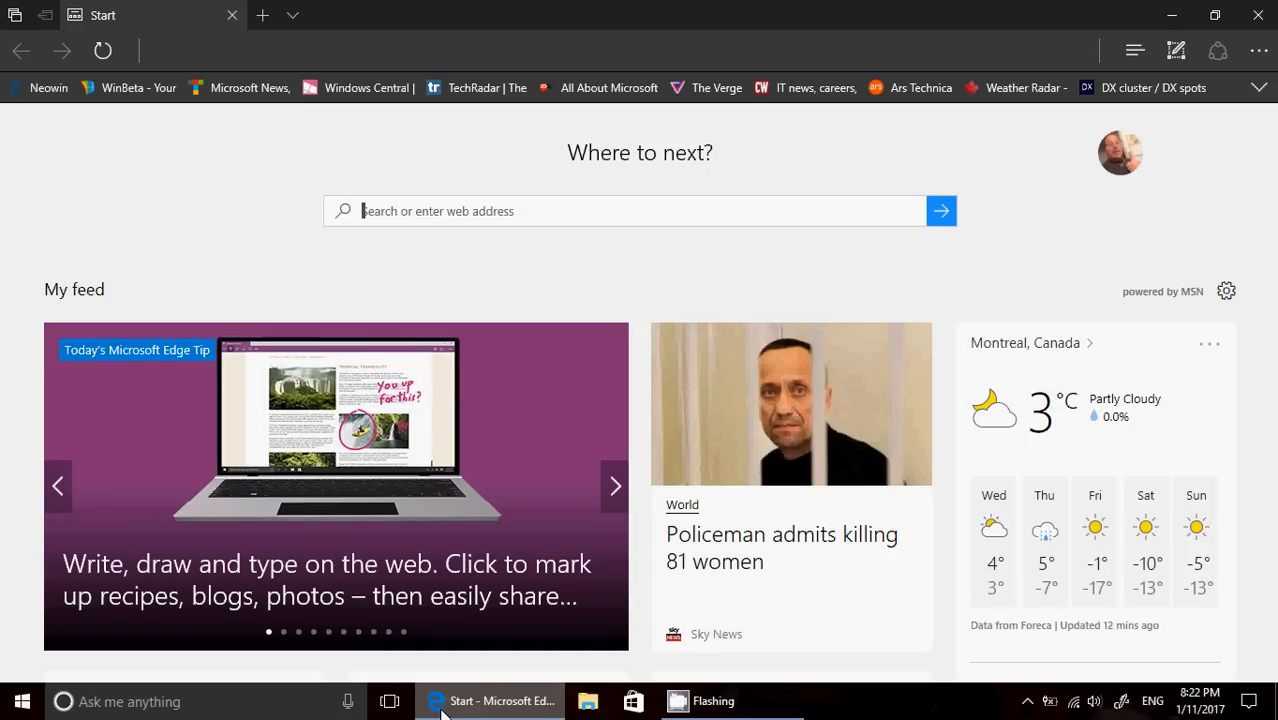
{"action": "left_click", "coordinate": [615, 485]}
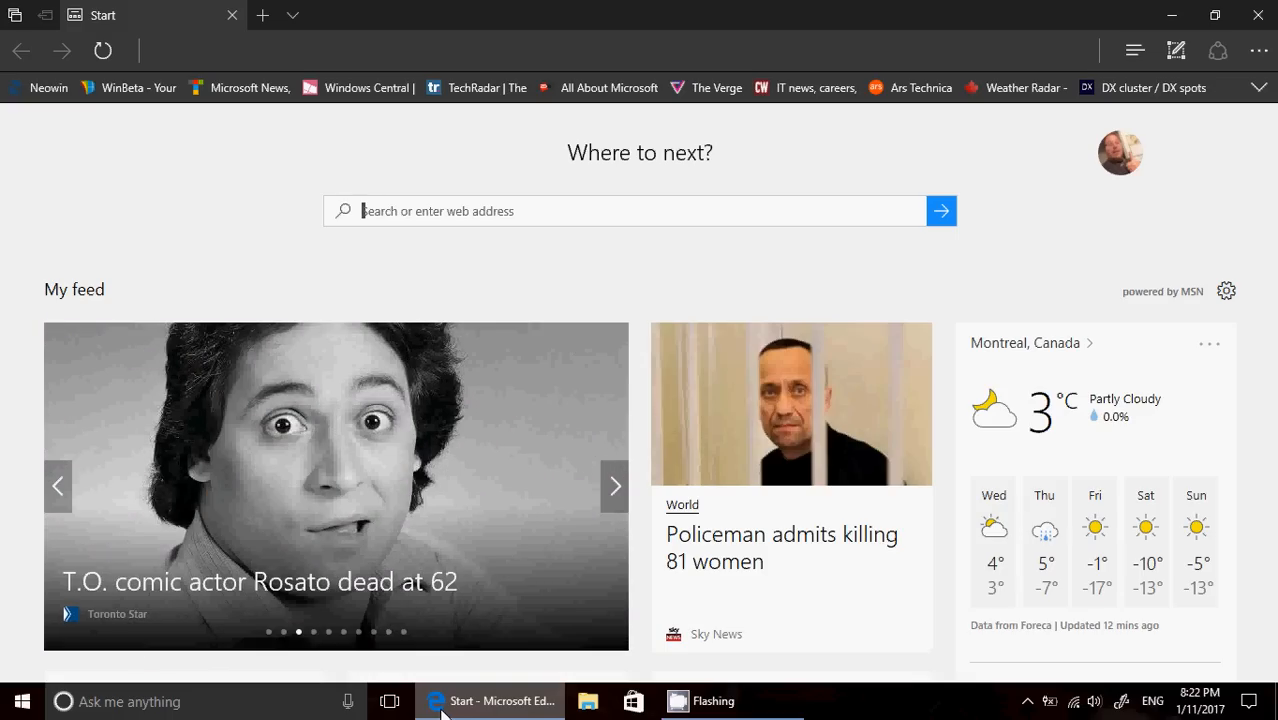
{"action": "left_click", "coordinate": [614, 485]}
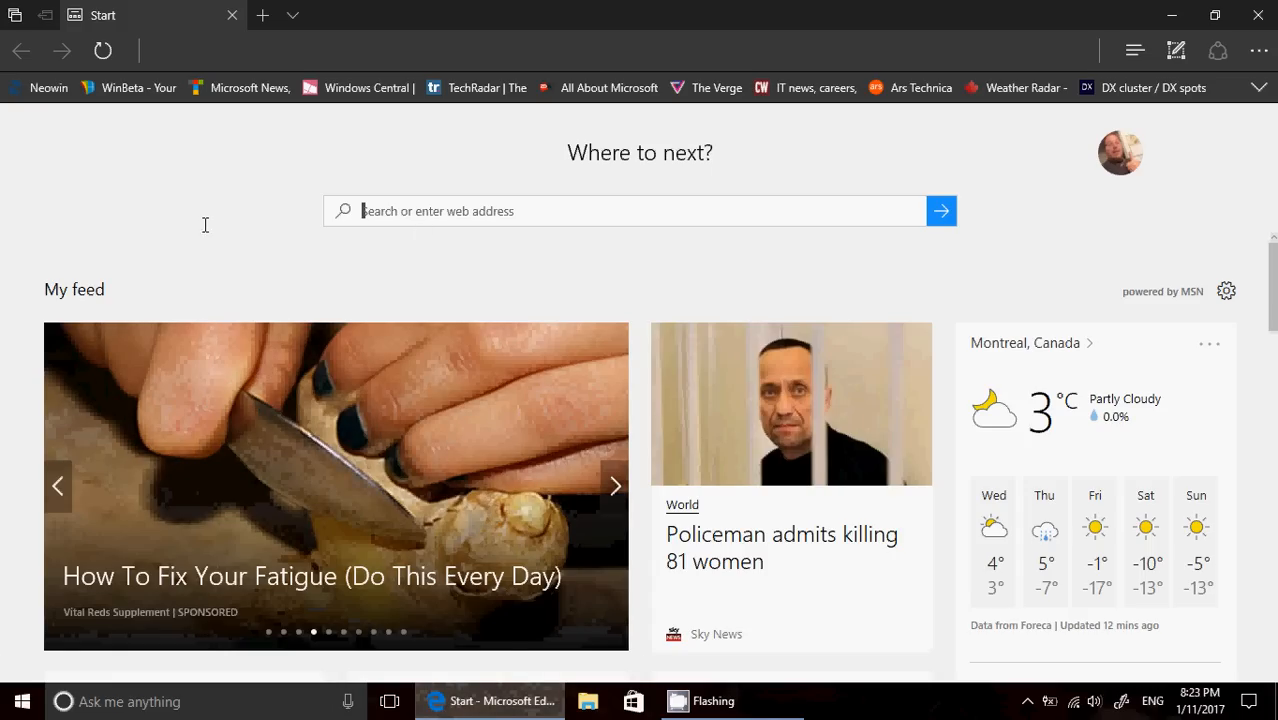
{"action": "mouse_move", "coordinate": [224, 147]}
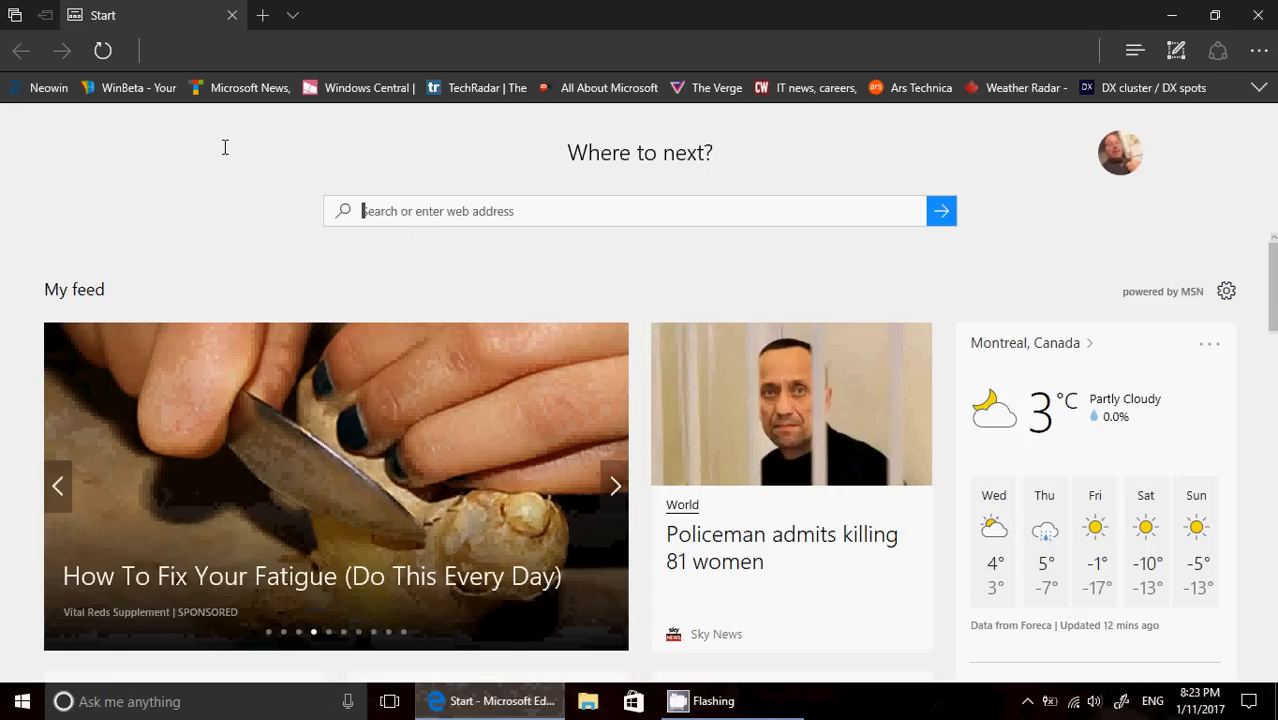
{"action": "left_click", "coordinate": [615, 486]}
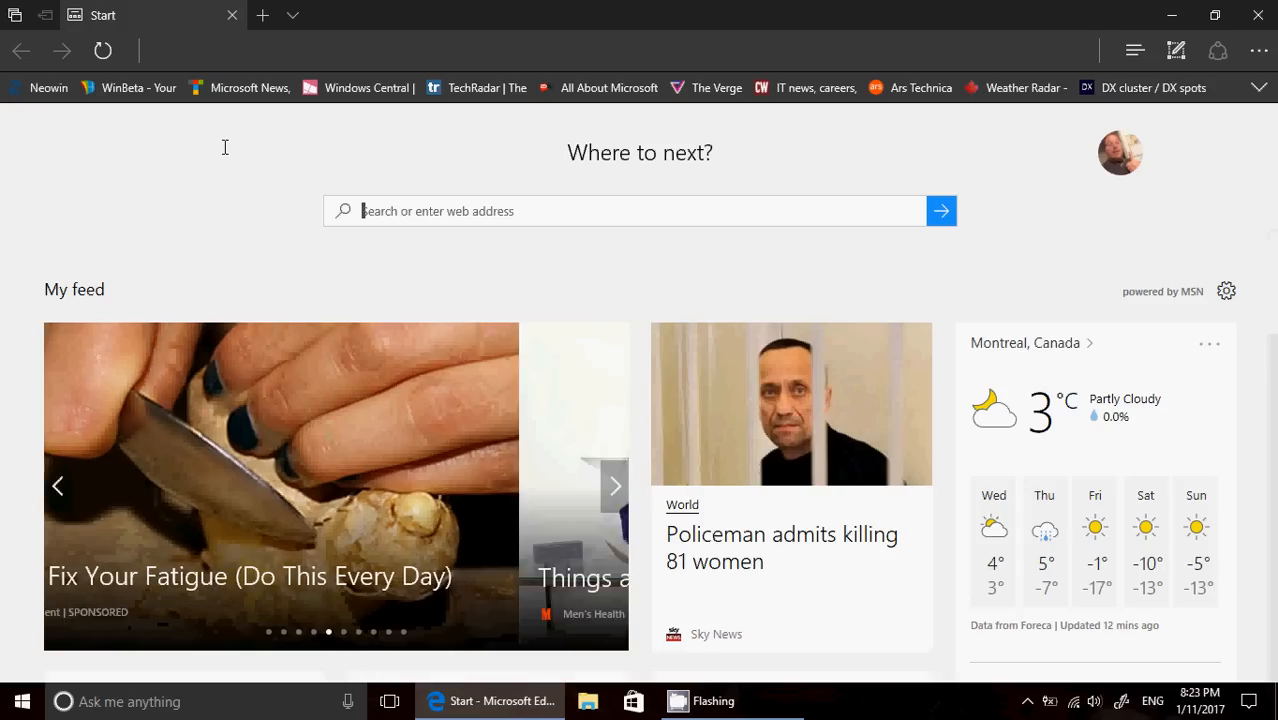
{"action": "left_click", "coordinate": [614, 486]}
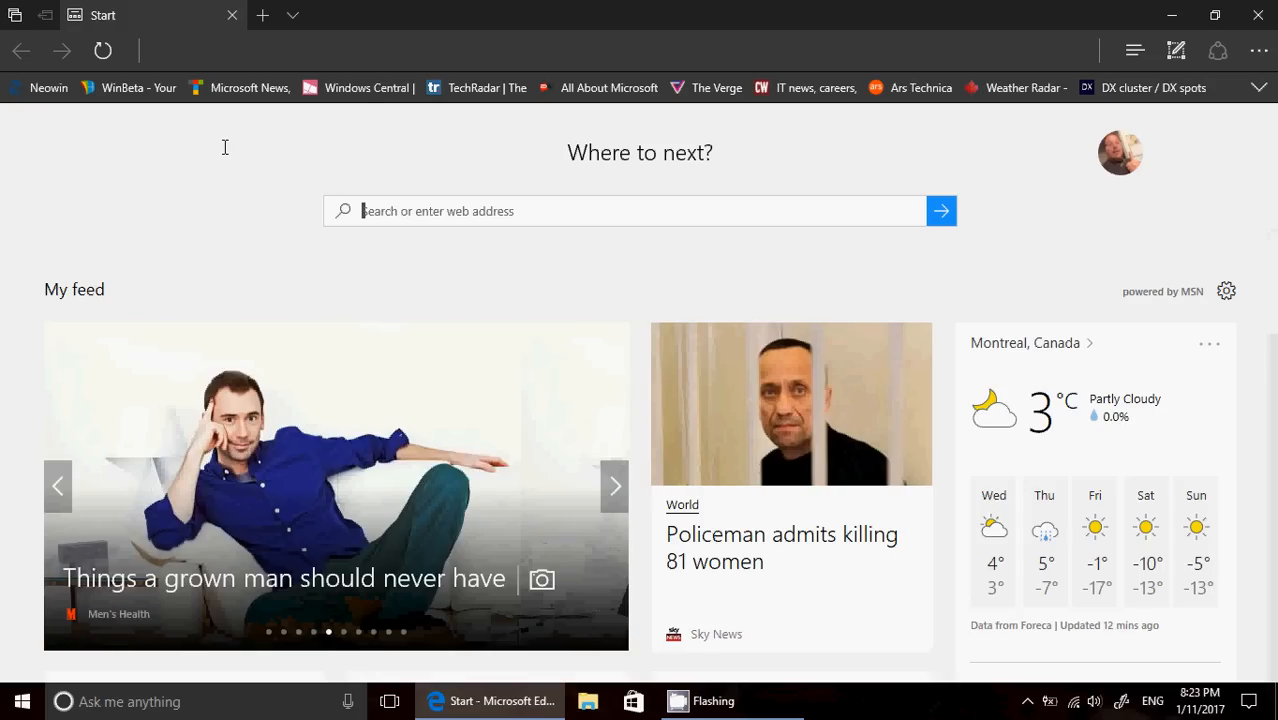
{"action": "left_click", "coordinate": [614, 486]}
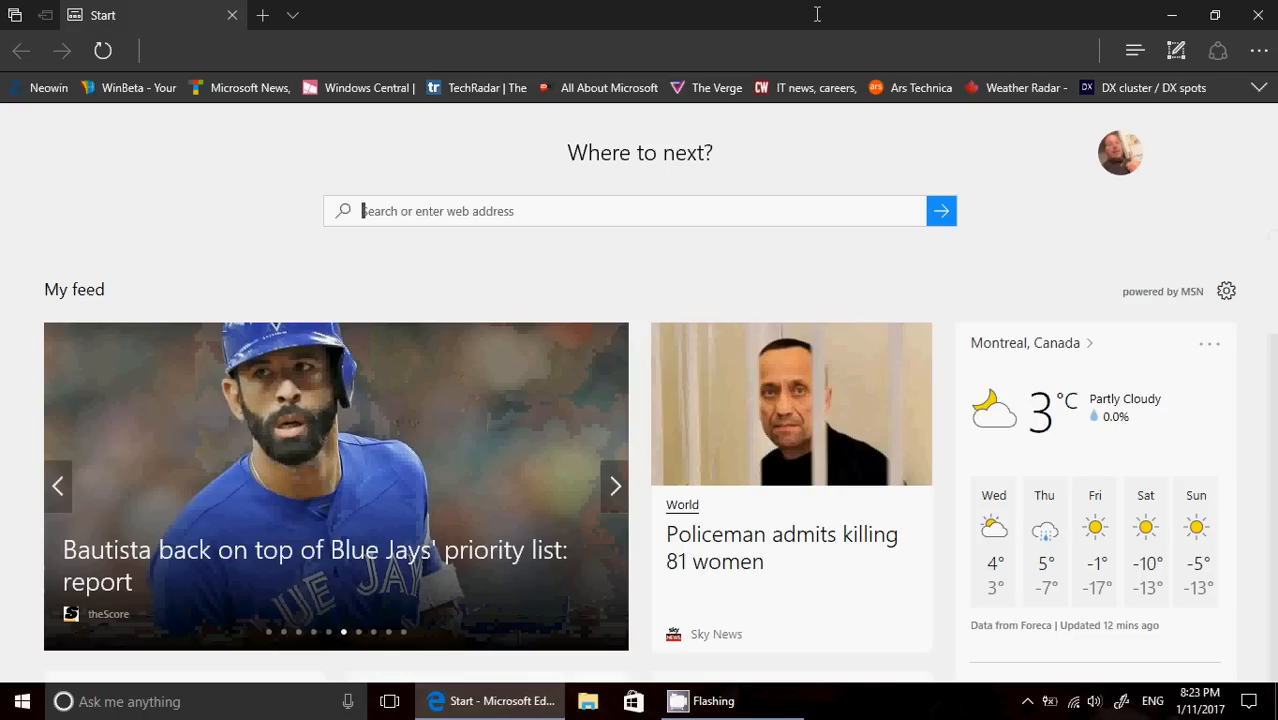
{"action": "mouse_move", "coordinate": [1048, 50]}
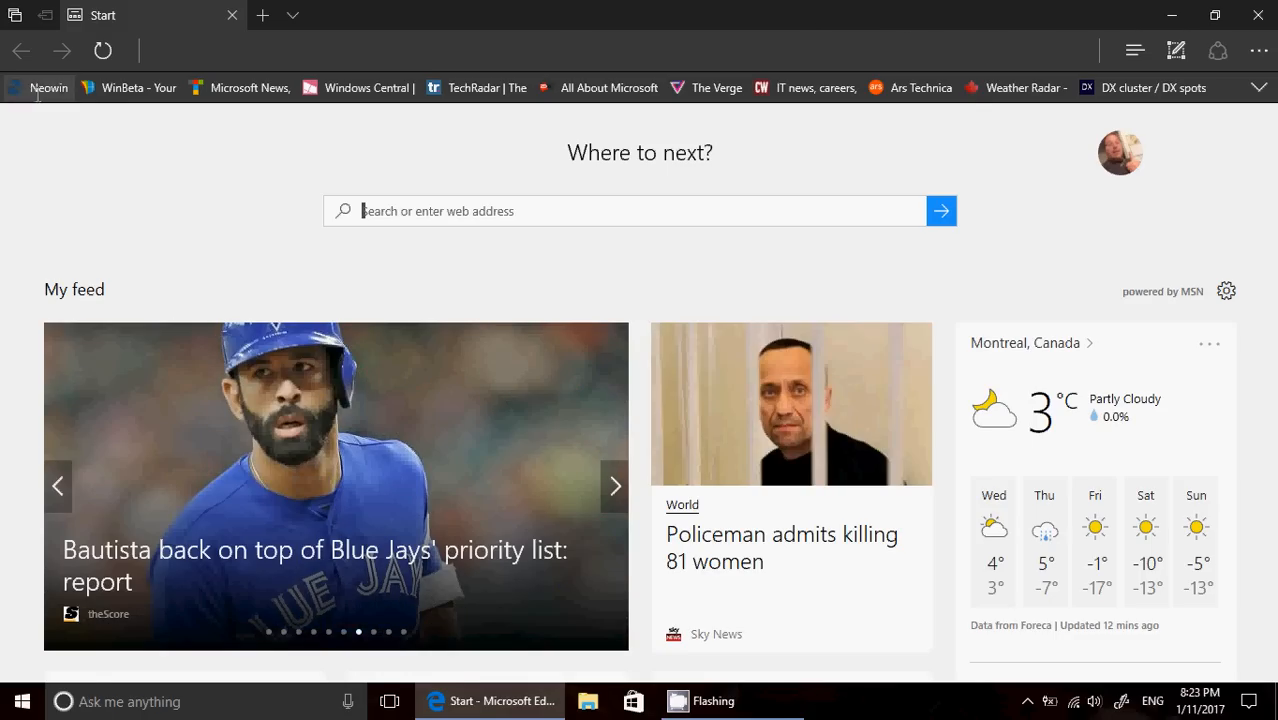
Step: Go to the Neowin favorite, show the Extensions pane, and choose Get extensions from the Store
{"action": "left_click", "coordinate": [48, 87]}
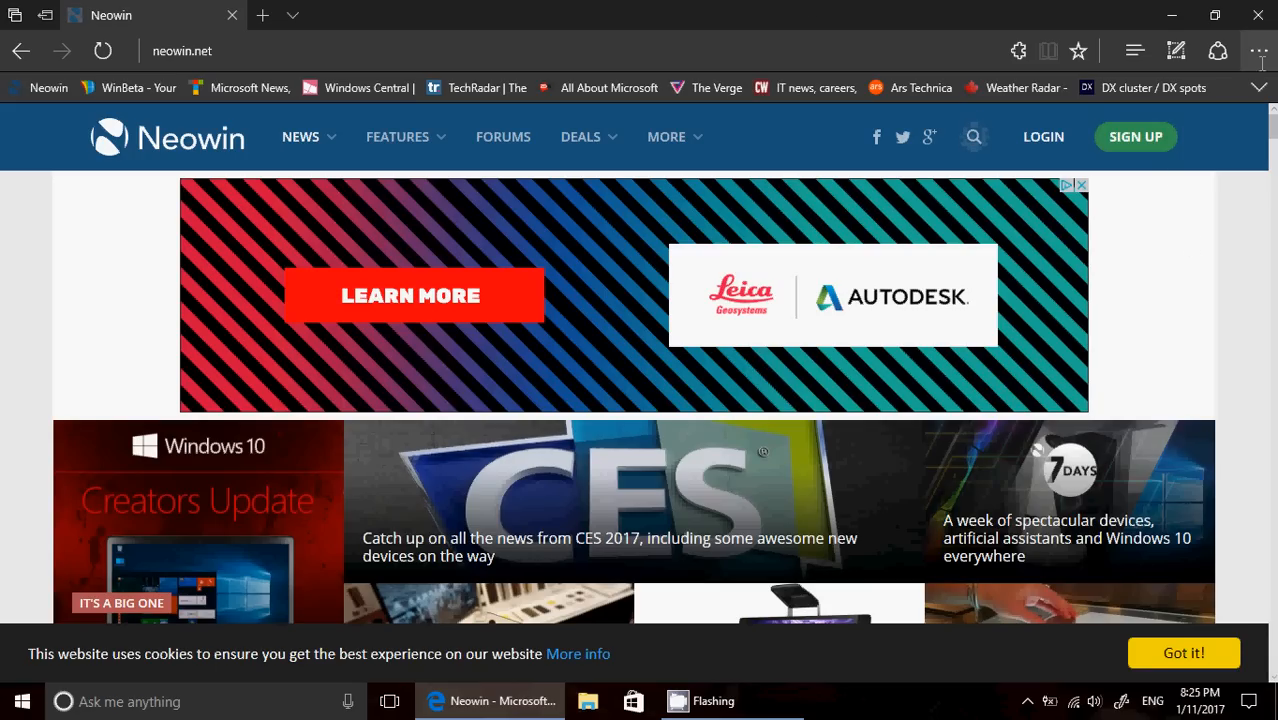
{"action": "left_click", "coordinate": [1259, 51]}
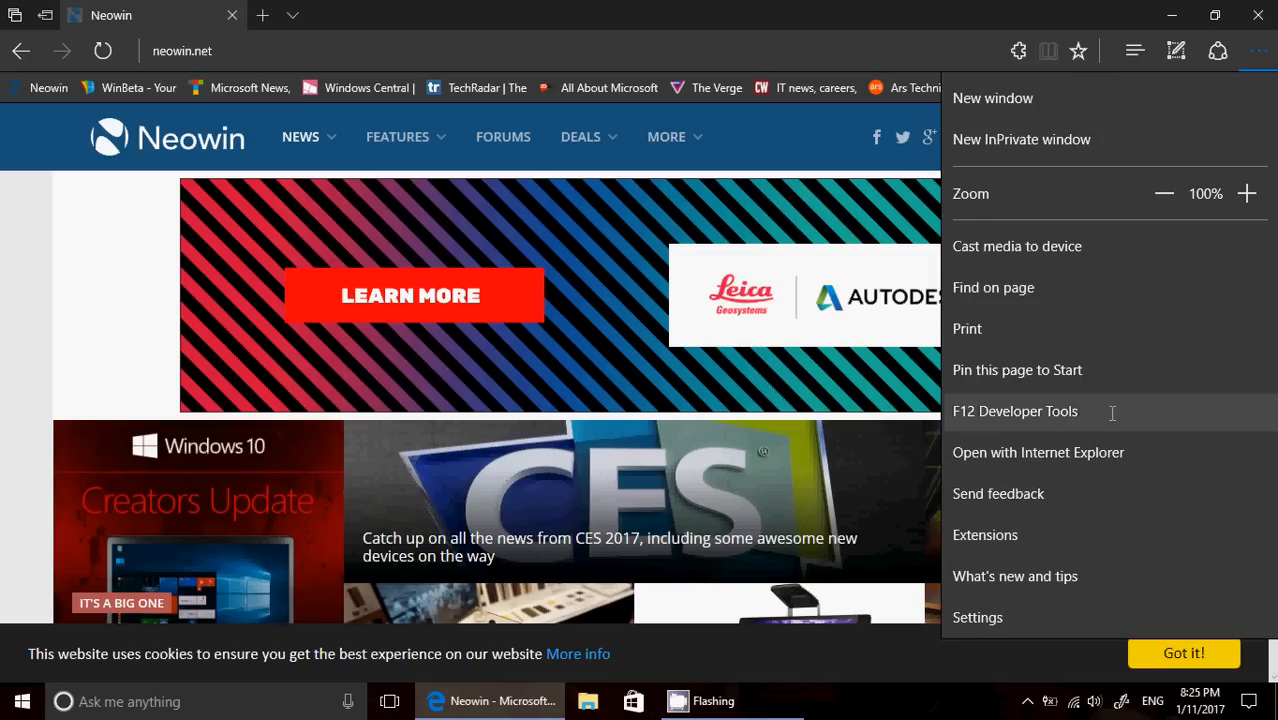
{"action": "left_click", "coordinate": [985, 534]}
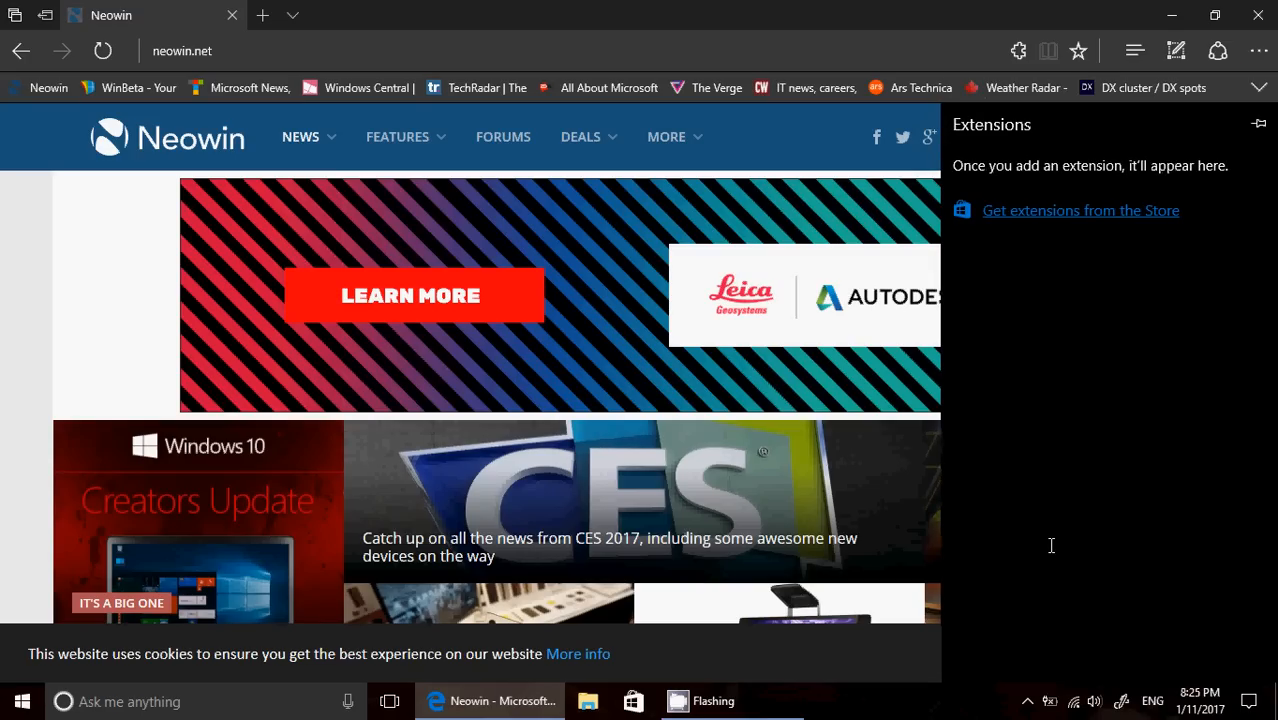
{"action": "left_click", "coordinate": [1080, 210]}
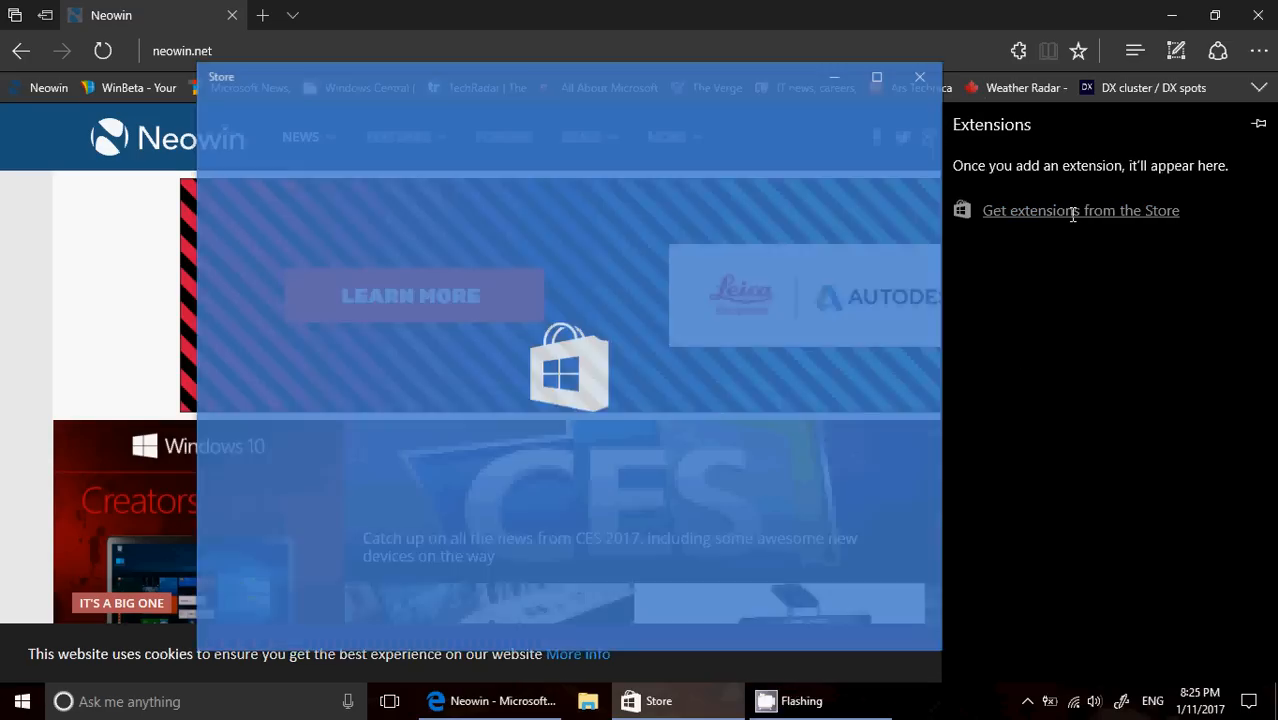
Step: Browse up and down the Extensions for Microsoft Edge collection in the Store
{"action": "left_click", "coordinate": [1081, 210]}
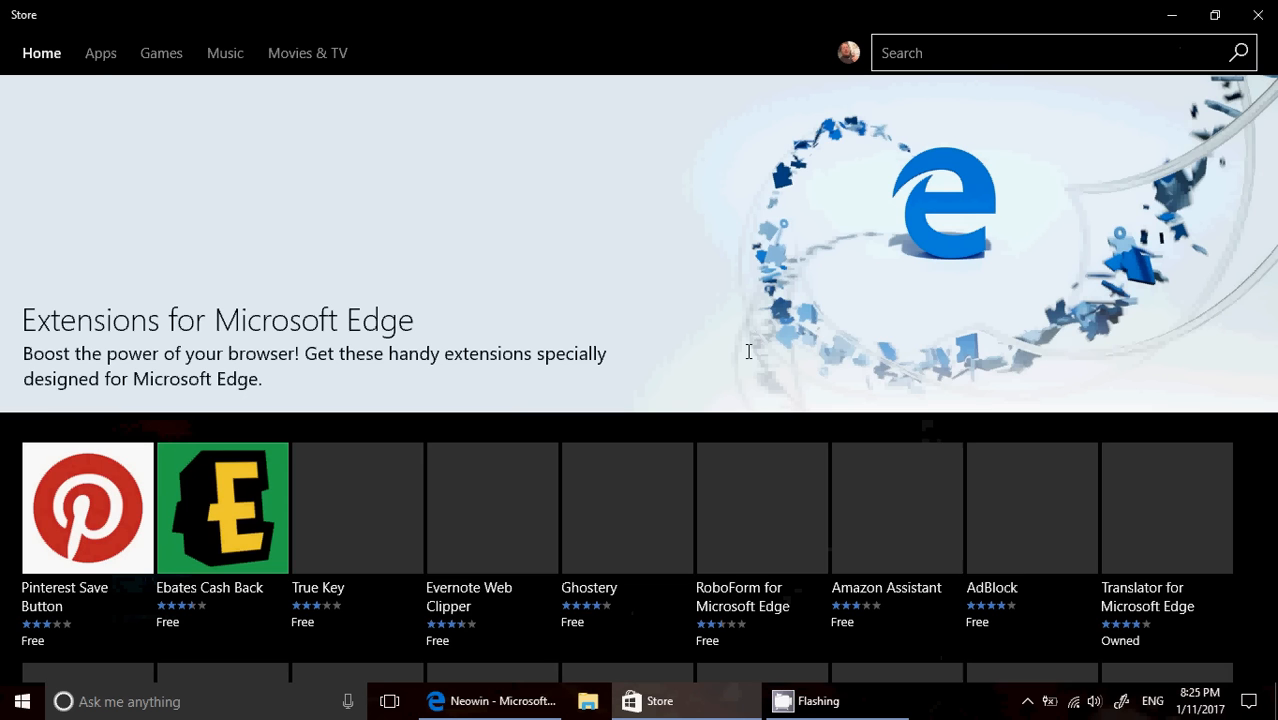
{"action": "scroll", "scroll_direction": "down", "scroll_amount": 3}
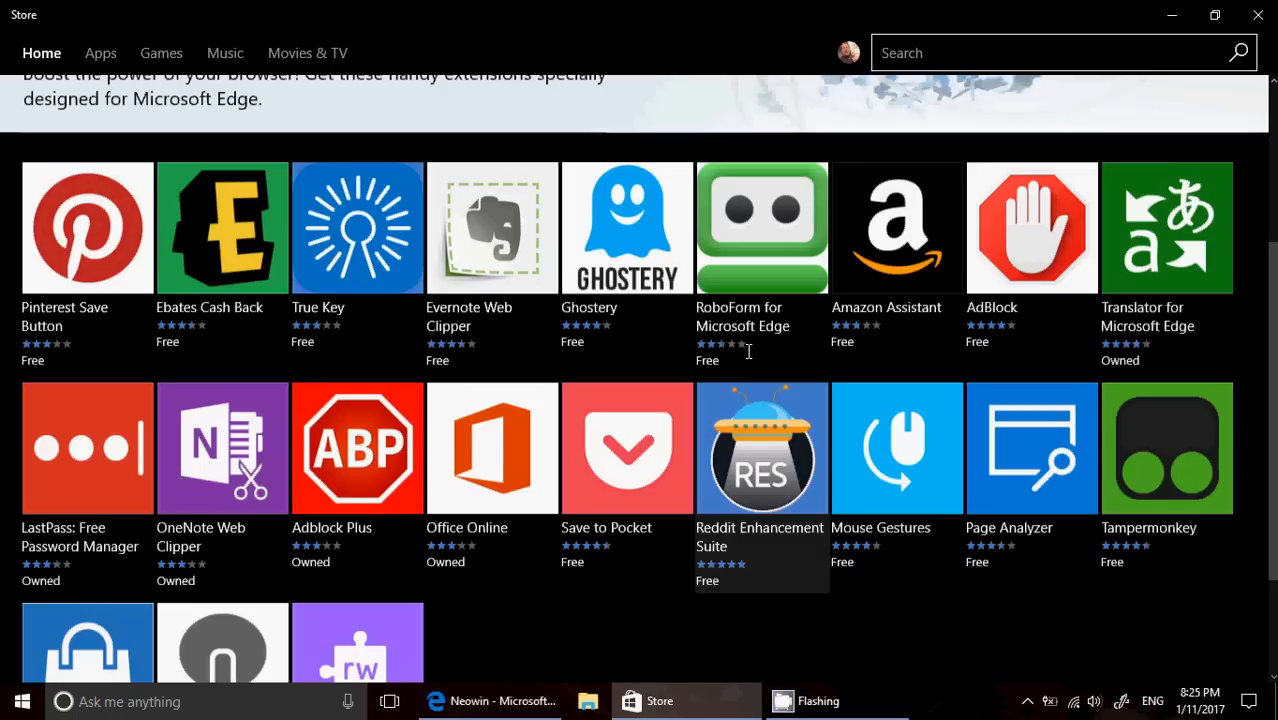
{"action": "scroll", "scroll_direction": "down", "scroll_amount": 3}
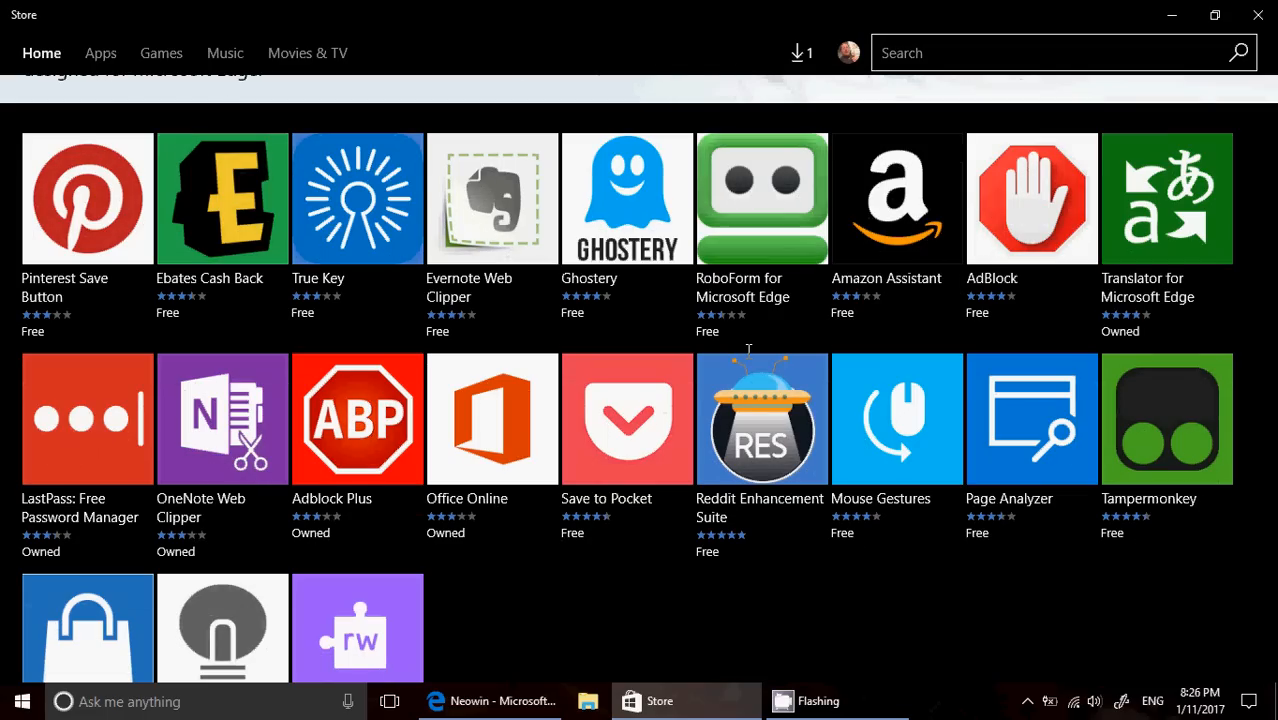
{"action": "scroll", "scroll_direction": "down", "scroll_amount": 3}
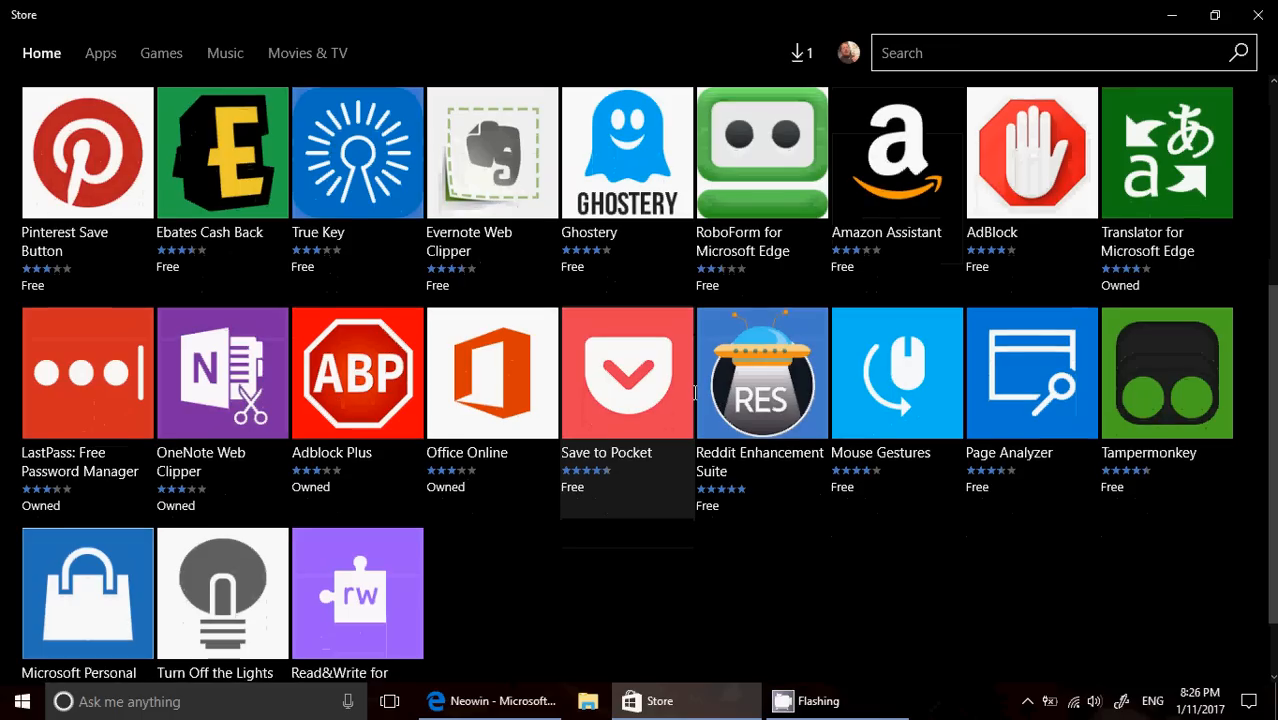
{"action": "scroll", "scroll_direction": "up", "scroll_amount": 3}
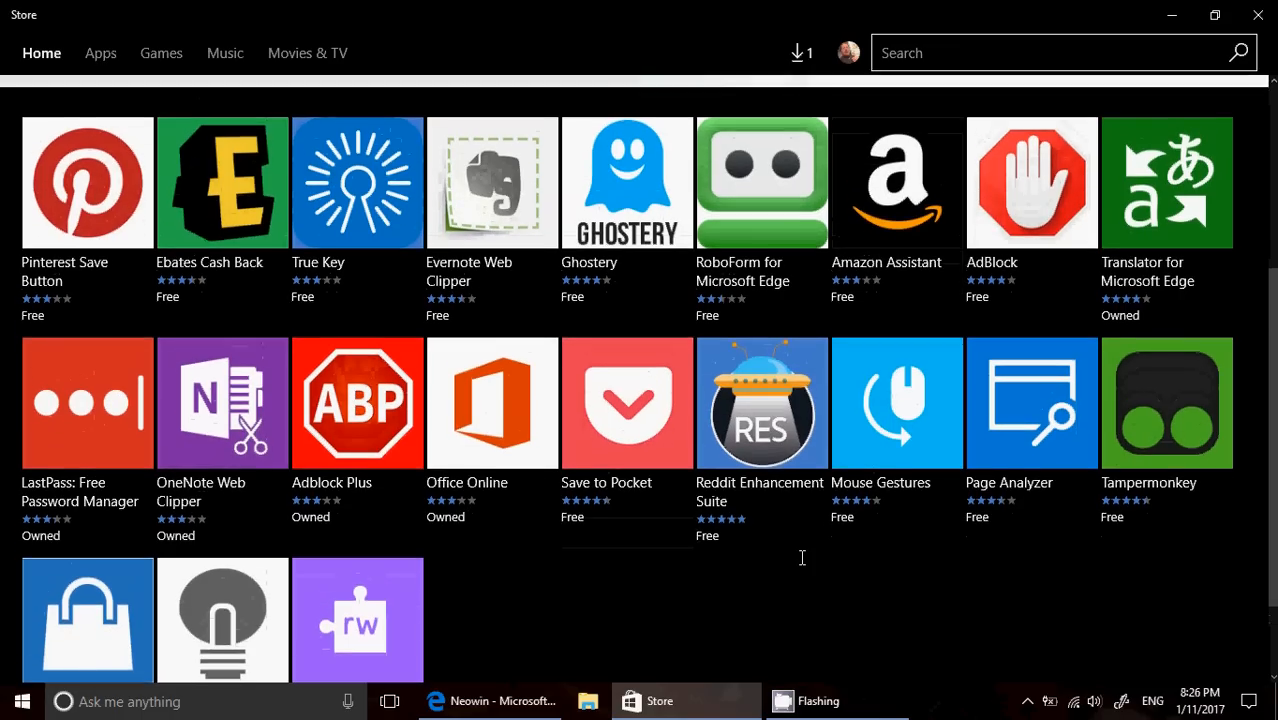
{"action": "scroll", "scroll_direction": "down", "scroll_amount": 3}
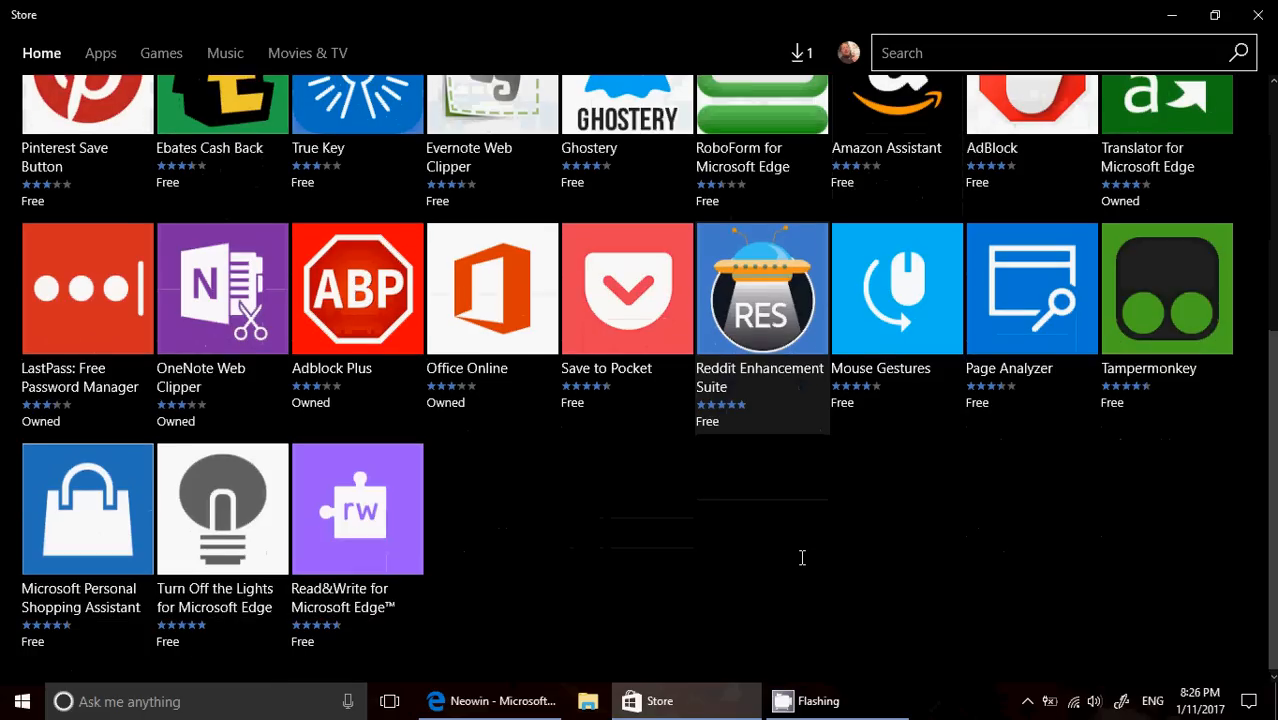
{"action": "scroll", "scroll_direction": "up", "scroll_amount": 3}
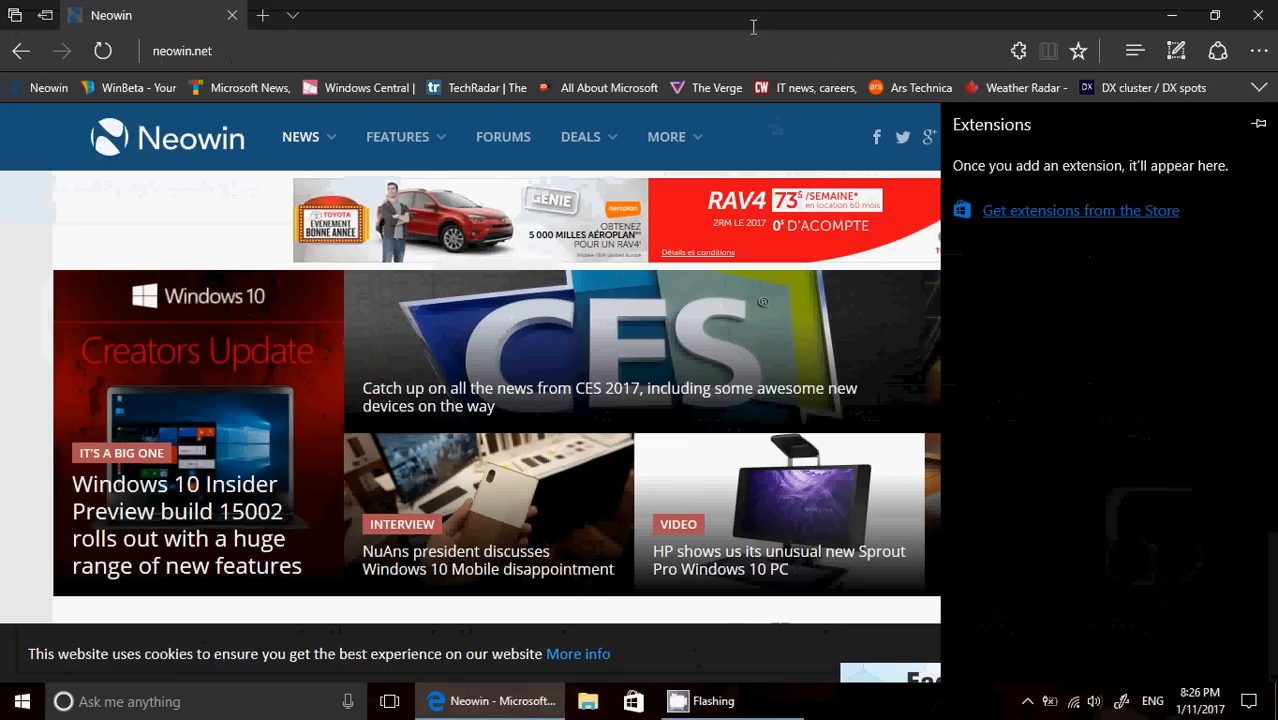
Step: Close the Extensions pane and answer the blocked Adobe Flash prompt for Neowin
{"action": "left_click", "coordinate": [1258, 123]}
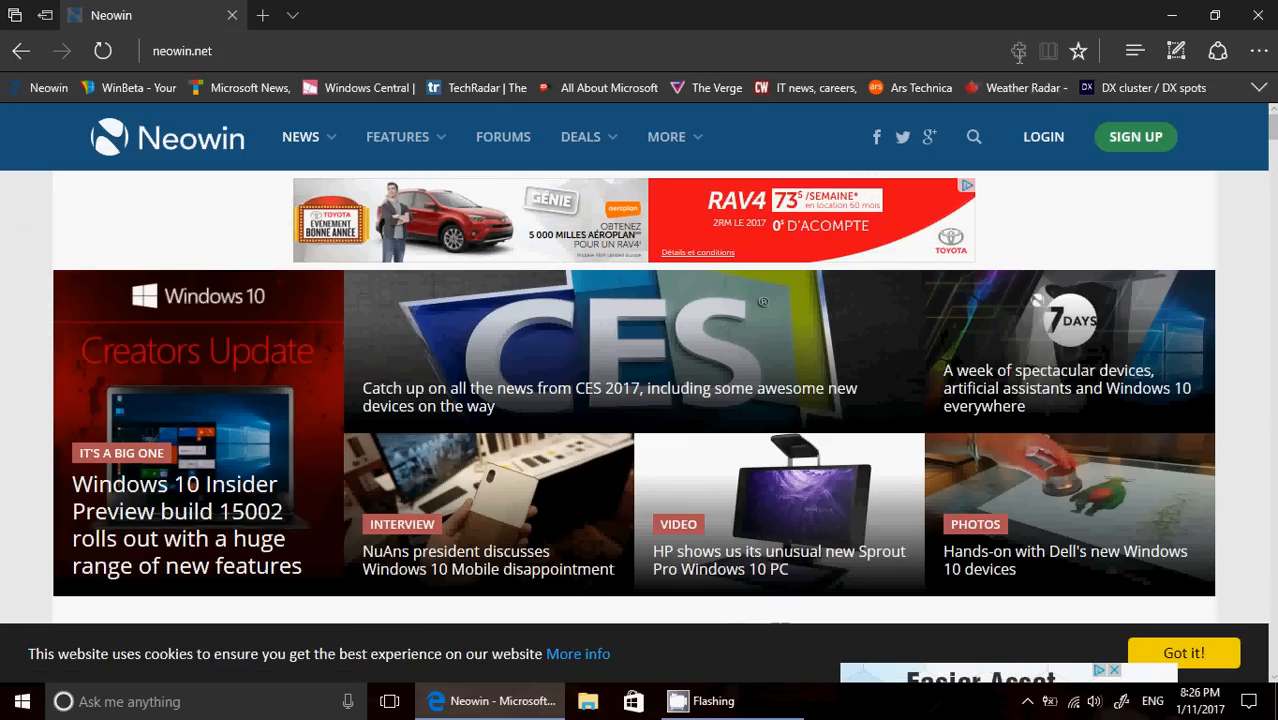
{"action": "mouse_move", "coordinate": [1018, 51]}
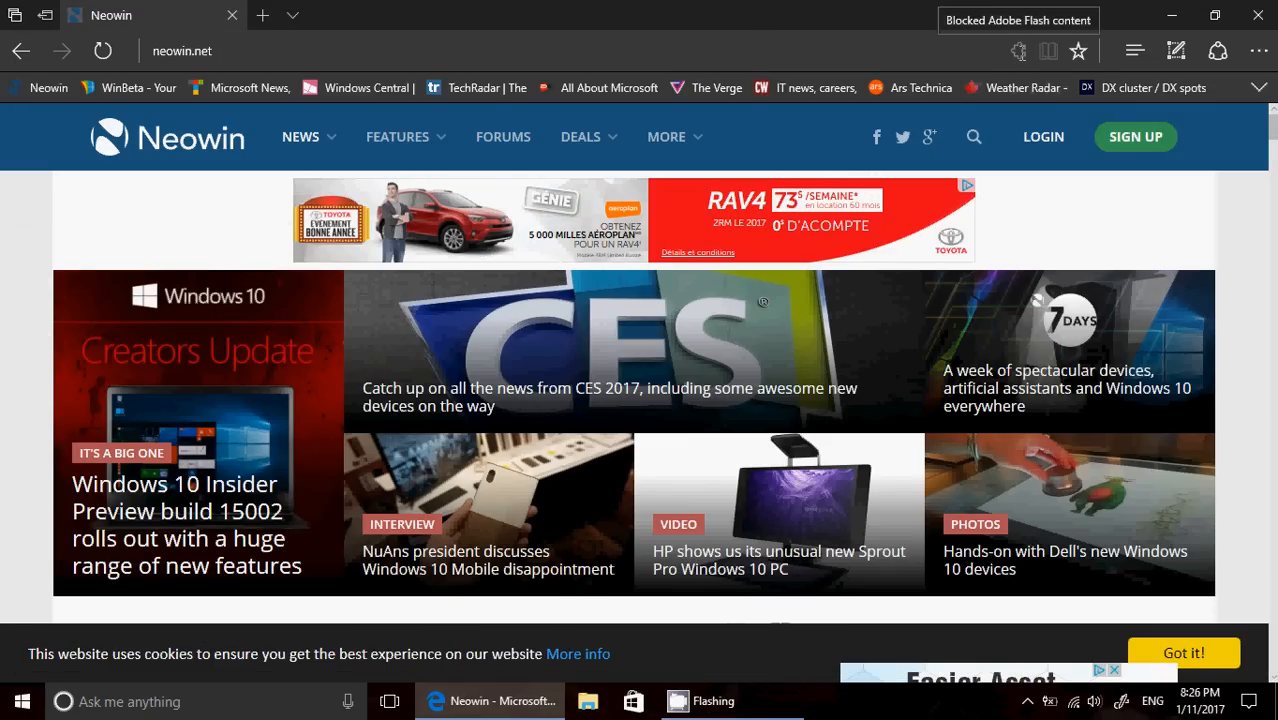
{"action": "left_click", "coordinate": [1017, 20]}
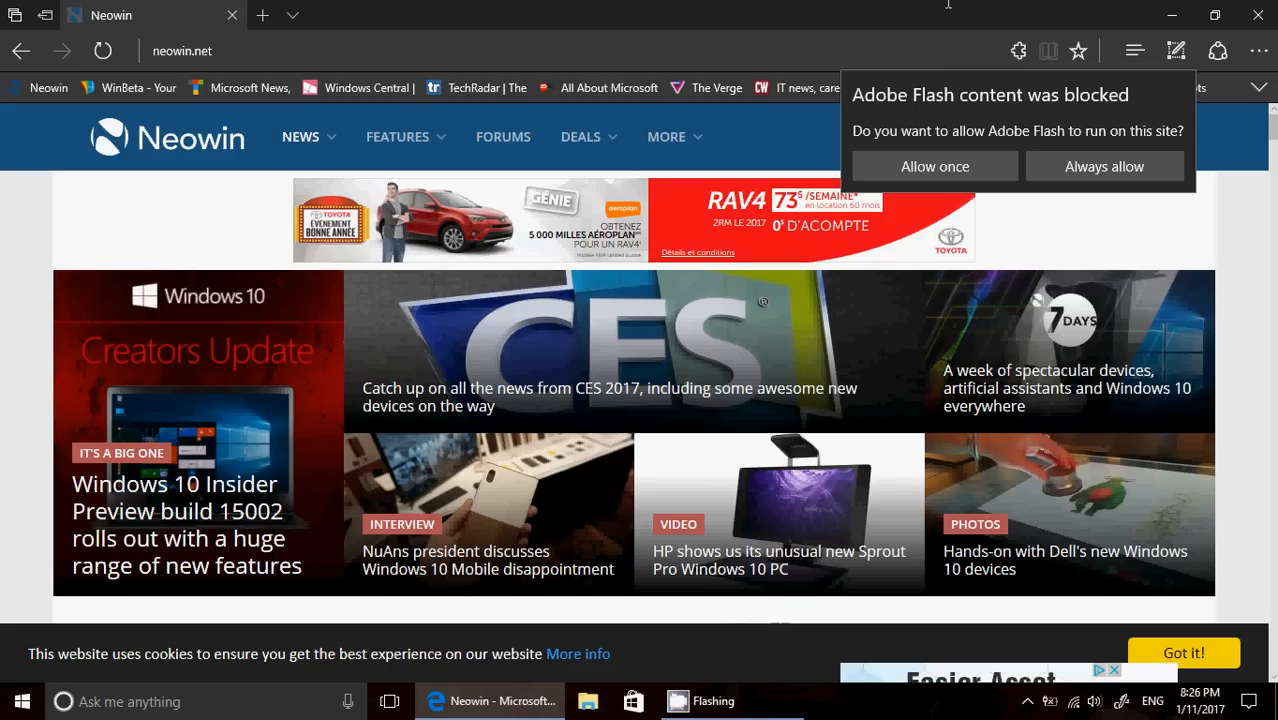
{"action": "left_click", "coordinate": [933, 166]}
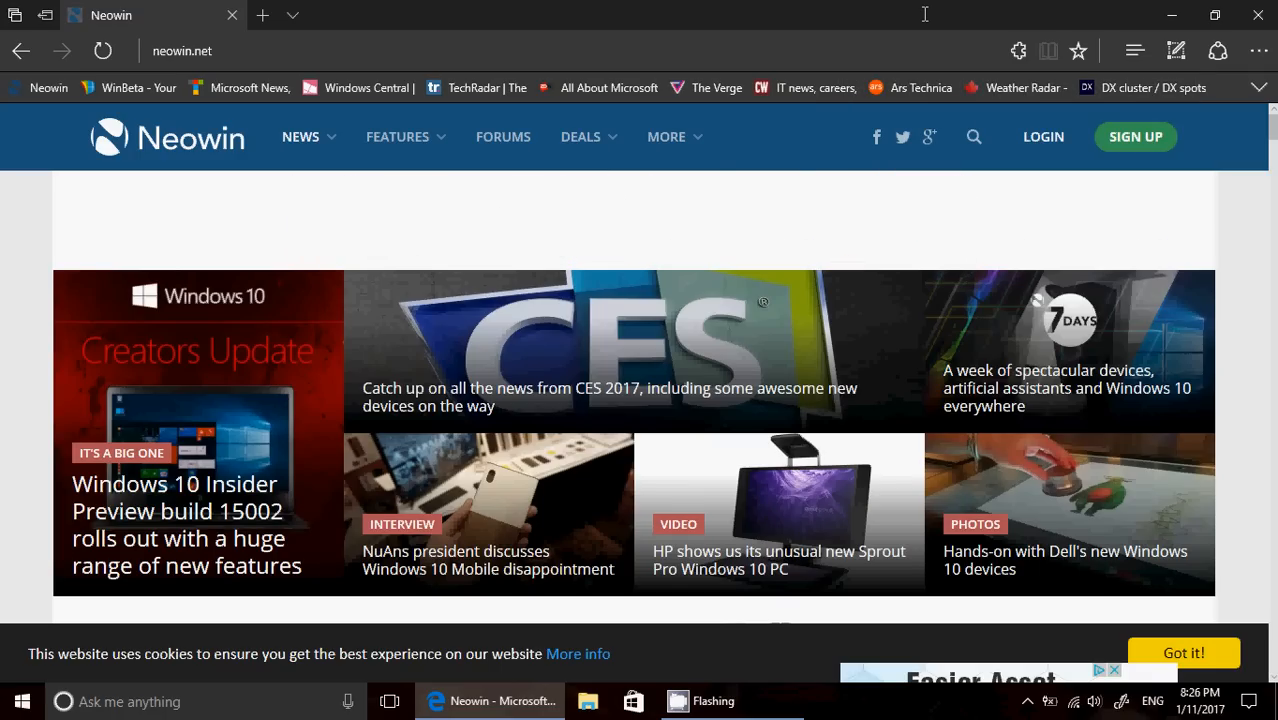
{"action": "scroll", "scroll_direction": "down", "scroll_amount": 3}
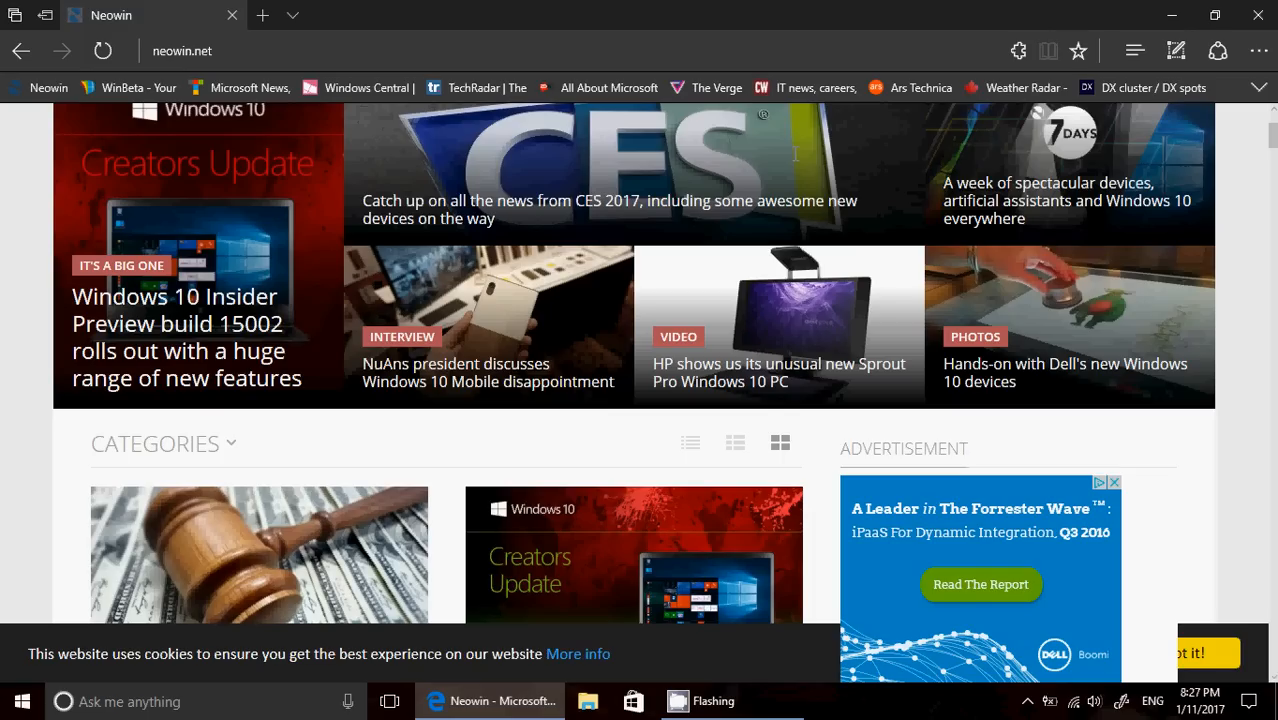
{"action": "mouse_move", "coordinate": [1199, 472]}
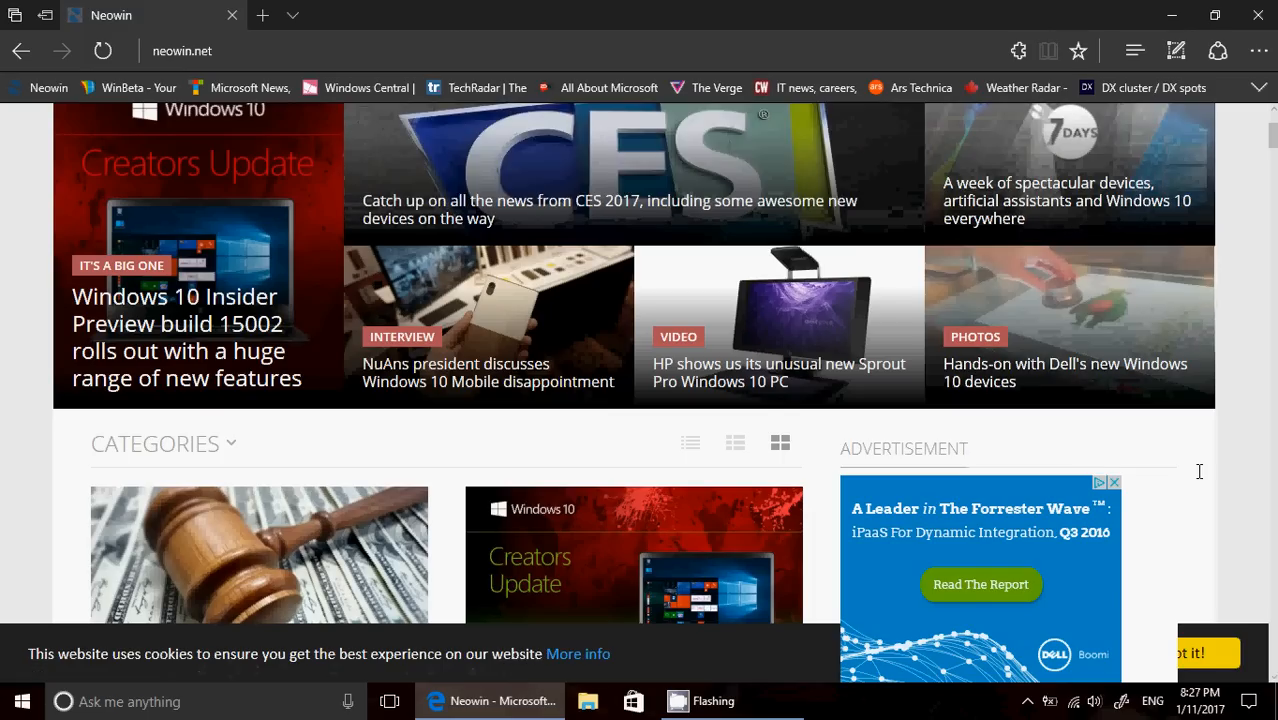
{"action": "scroll", "scroll_direction": "down", "scroll_amount": 3}
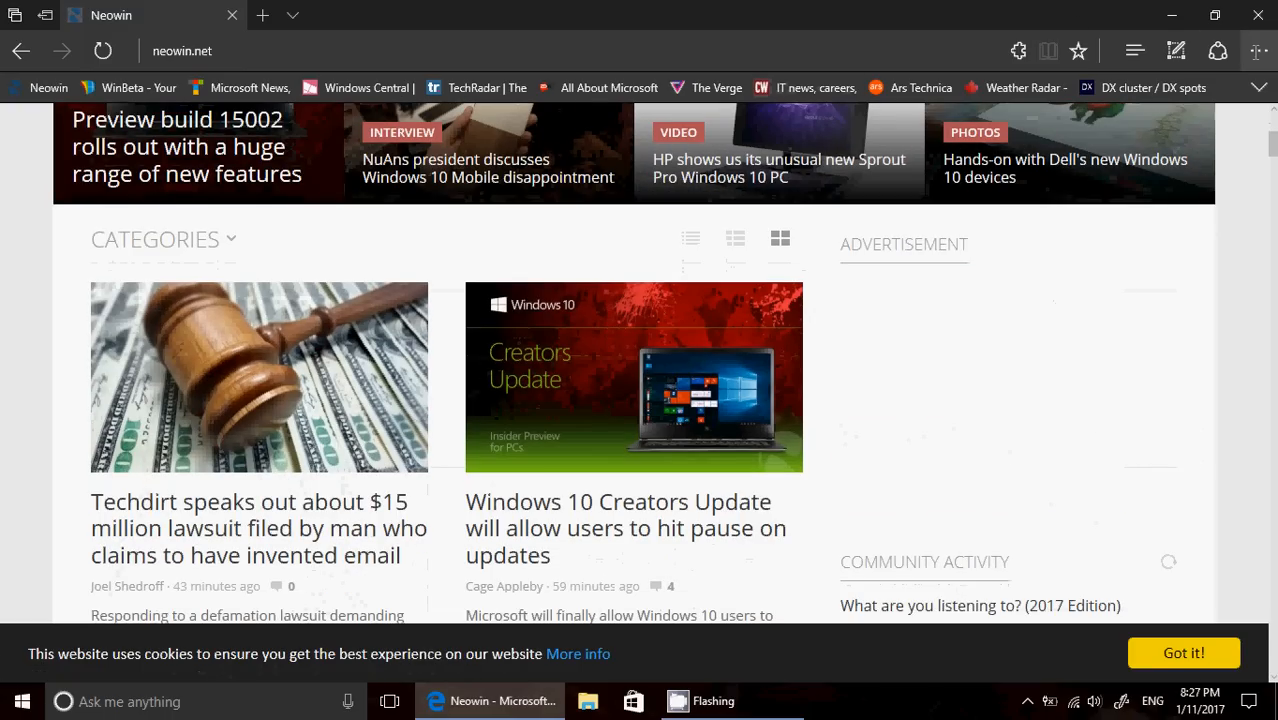
{"action": "left_click", "coordinate": [1257, 51]}
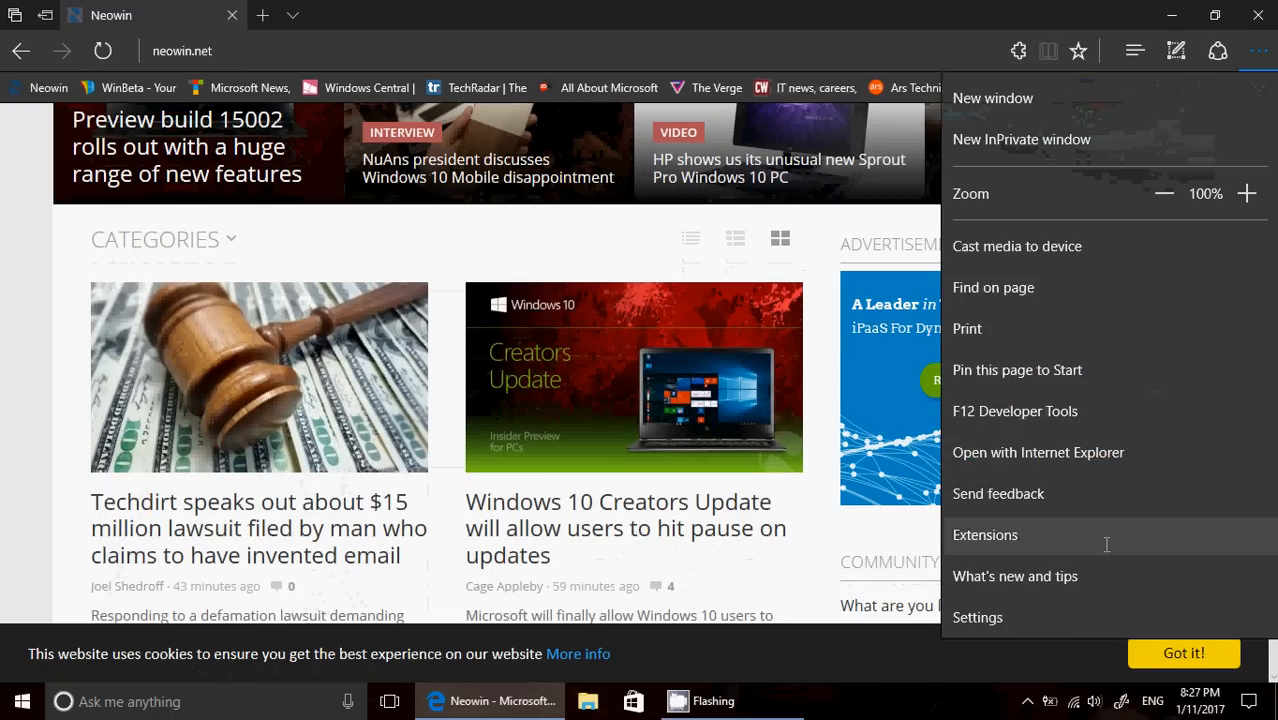
{"action": "mouse_move", "coordinate": [1113, 433]}
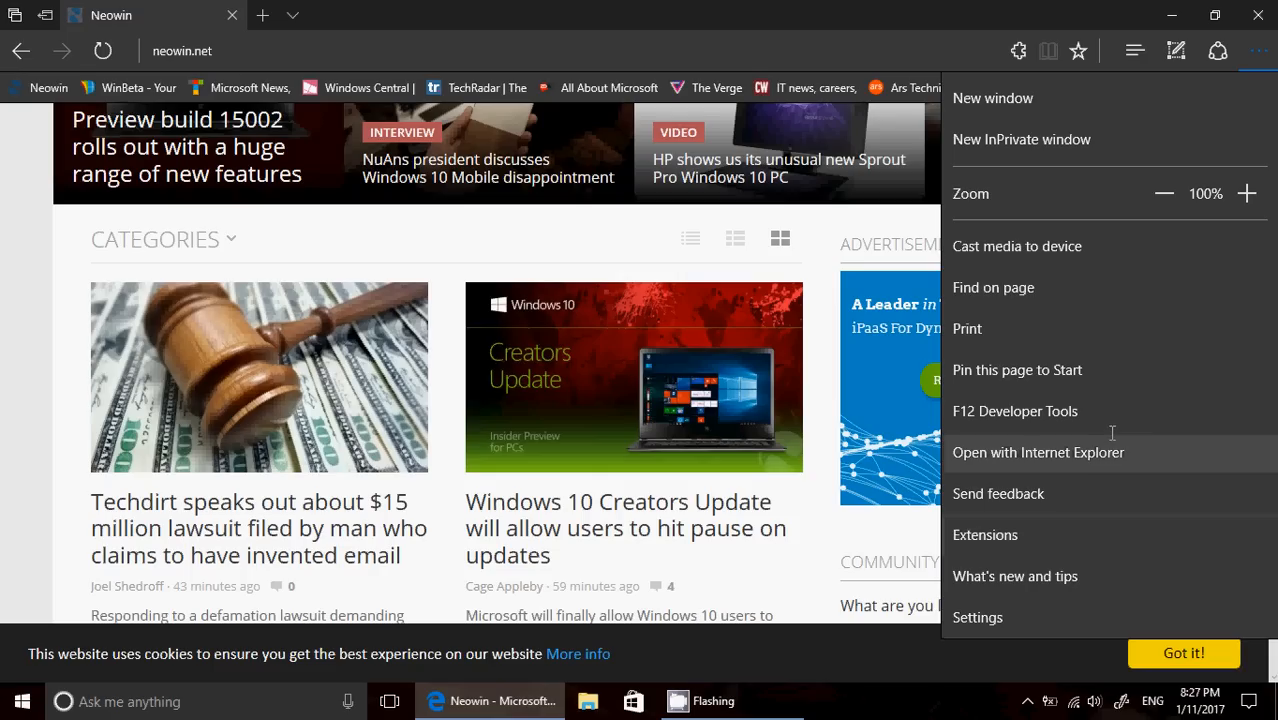
{"action": "left_click", "coordinate": [977, 617]}
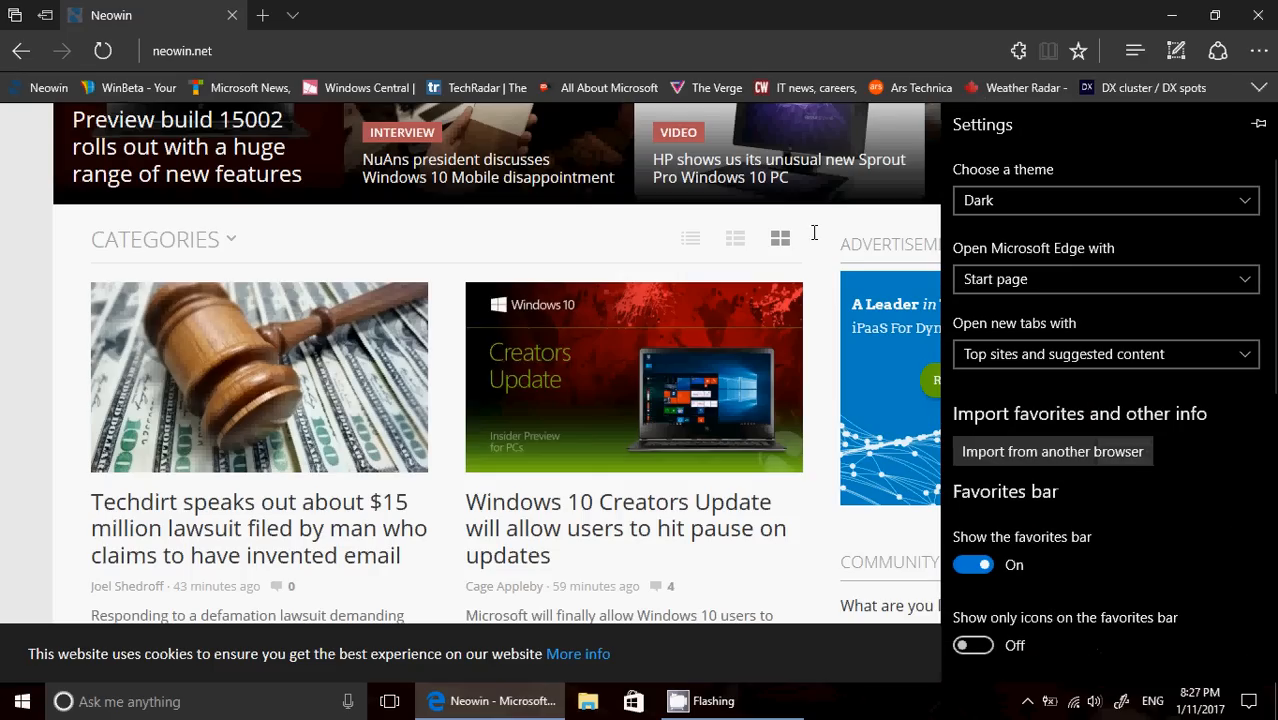
{"action": "mouse_move", "coordinate": [1070, 15]}
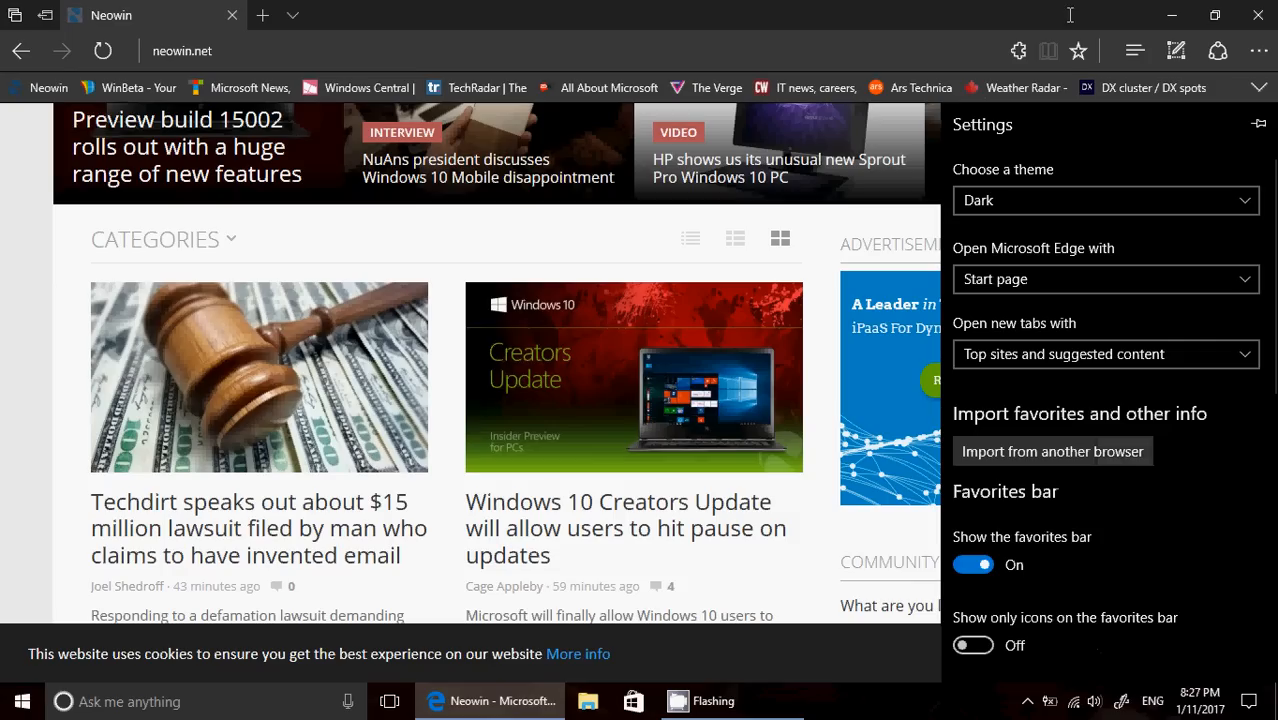
{"action": "mouse_move", "coordinate": [1033, 7]}
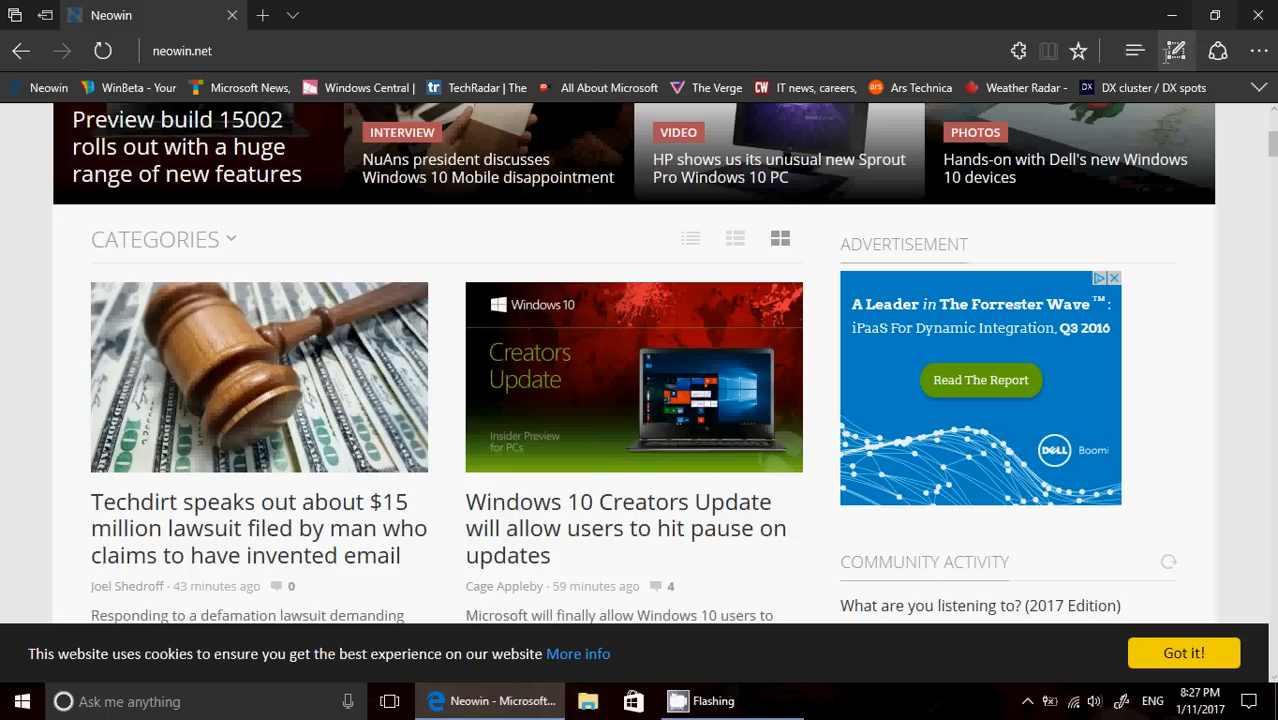
Step: Ink blue circles over the Techdirt lawsuit article as a web note, then exit without saving it
{"action": "left_click", "coordinate": [1175, 51]}
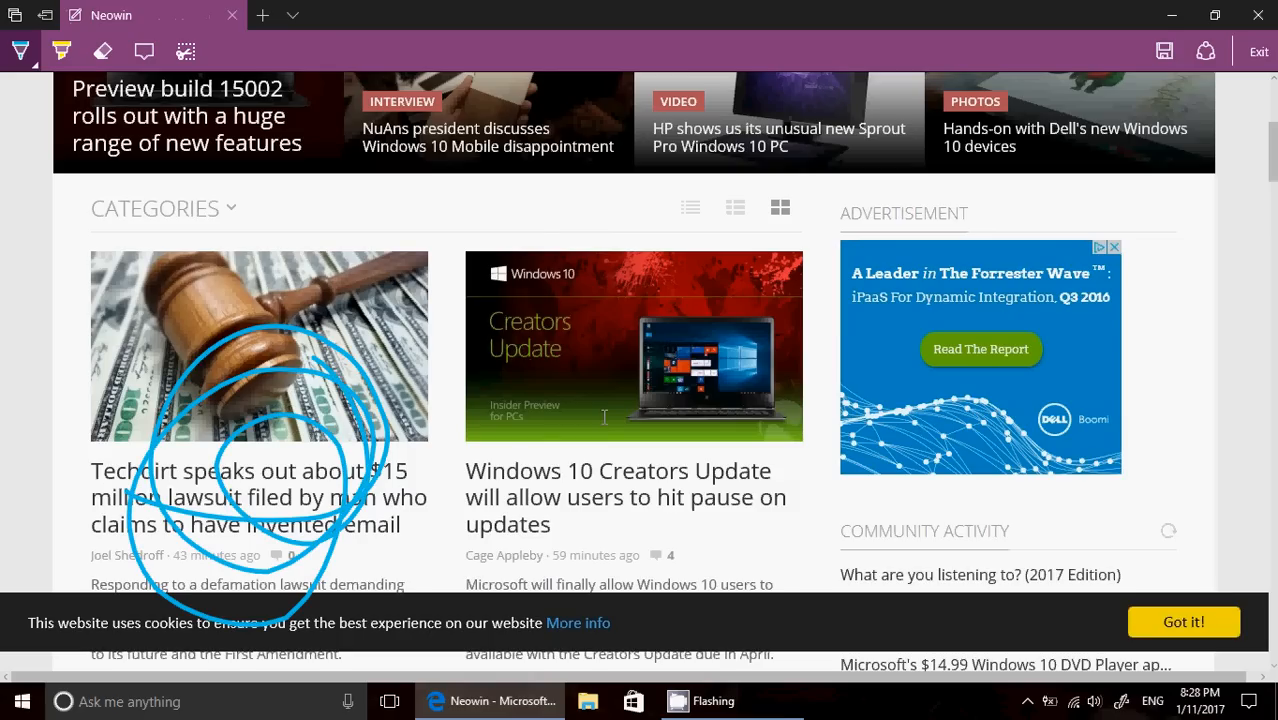
{"action": "scroll", "scroll_direction": "up", "scroll_amount": 3}
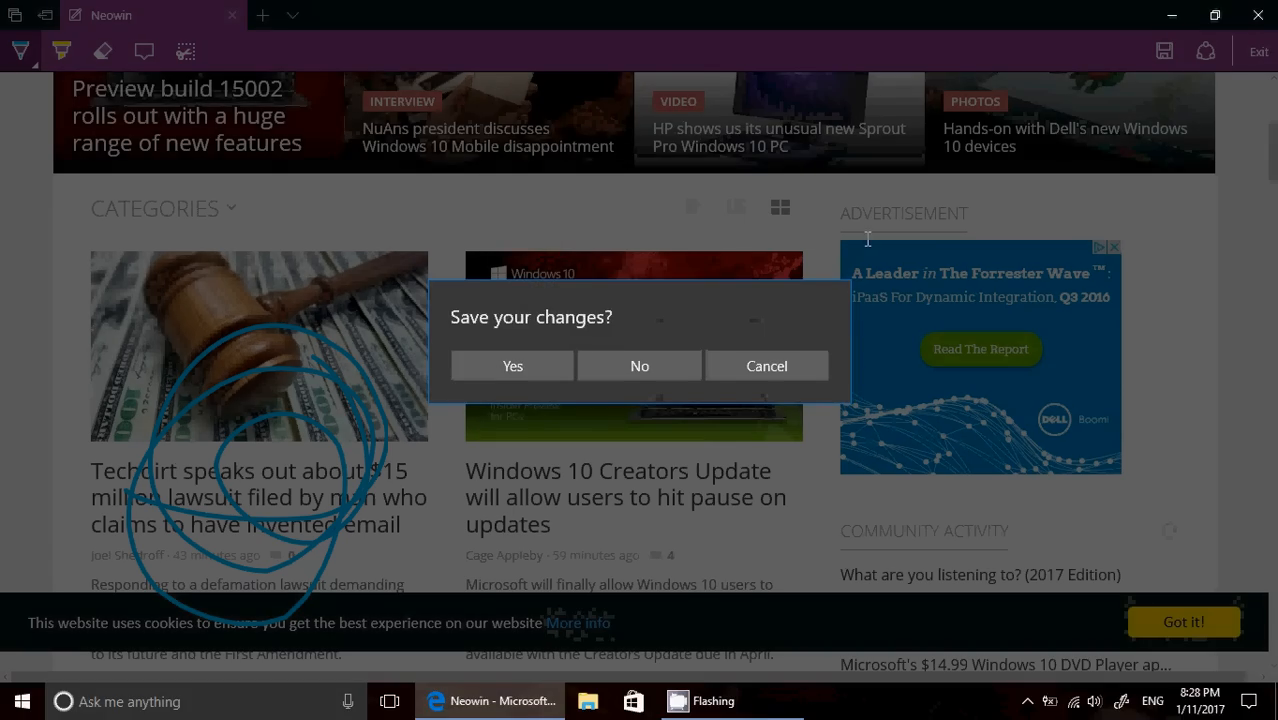
{"action": "left_click", "coordinate": [639, 365]}
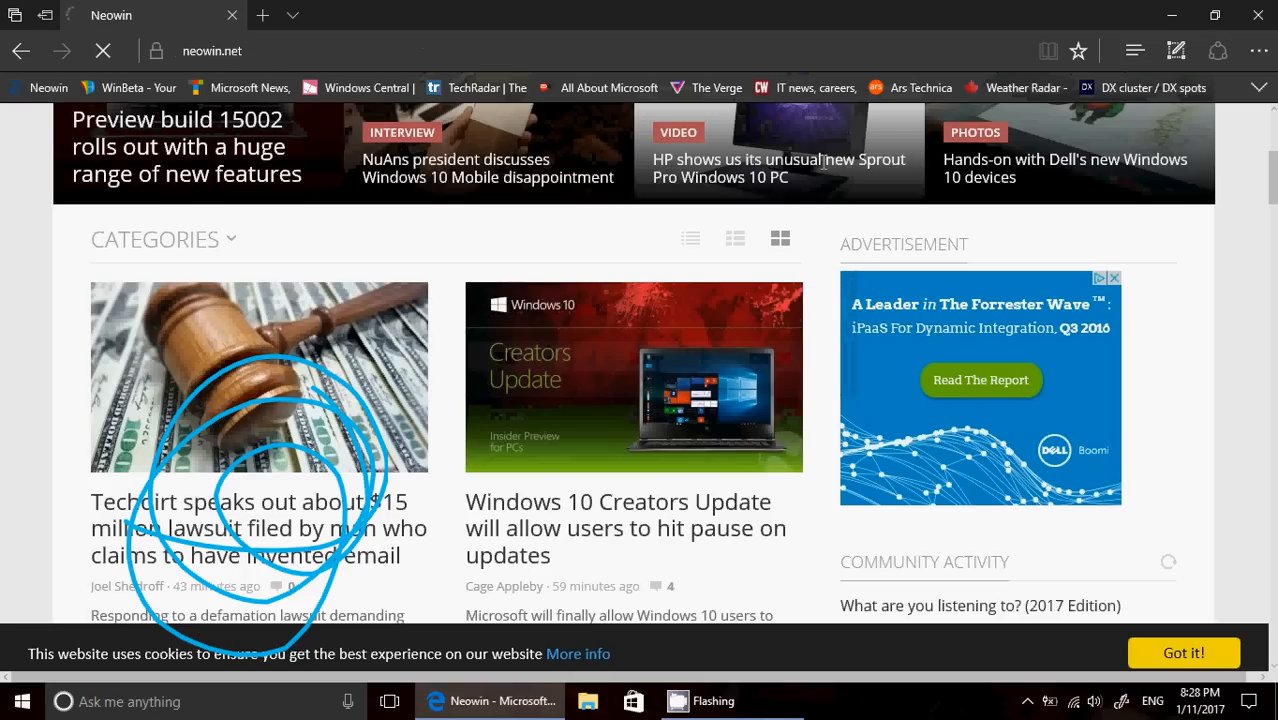
Step: Open Google in a second tab and set both the Neowin and Google tabs aside
{"action": "scroll", "scroll_direction": "up", "scroll_amount": 3}
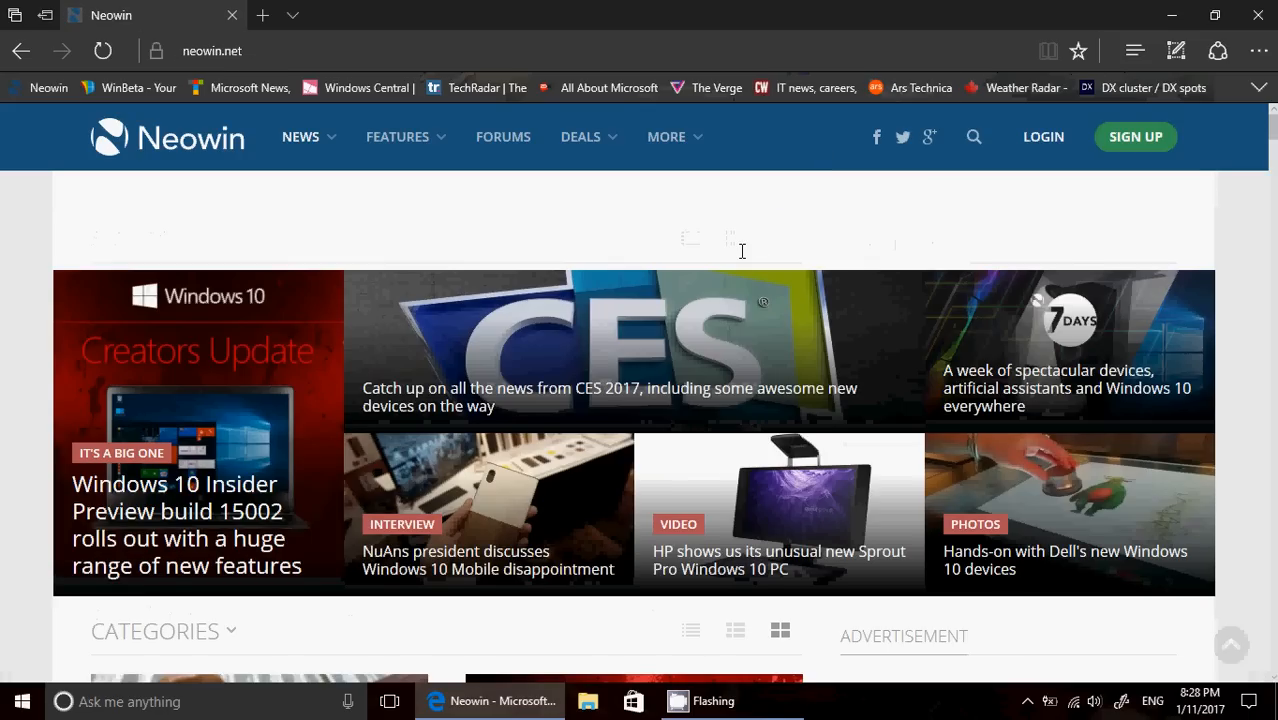
{"action": "mouse_move", "coordinate": [382, 201]}
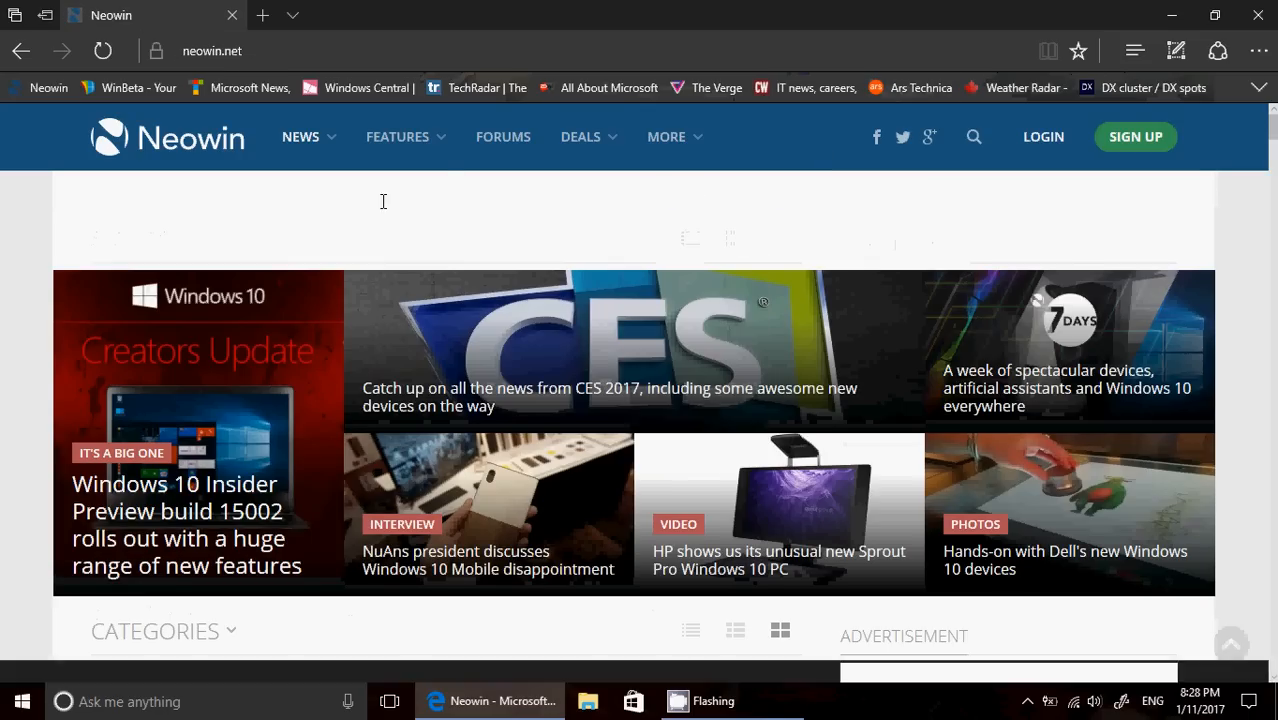
{"action": "mouse_move", "coordinate": [45, 15]}
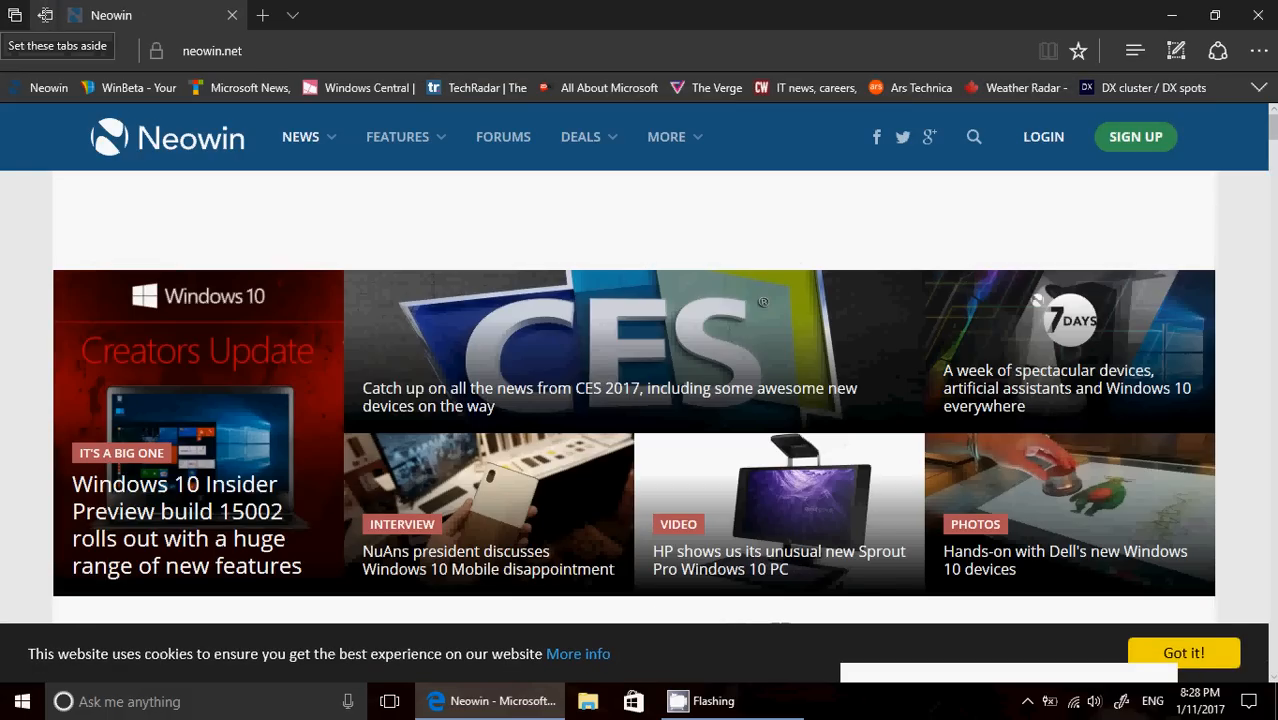
{"action": "left_click", "coordinate": [262, 14]}
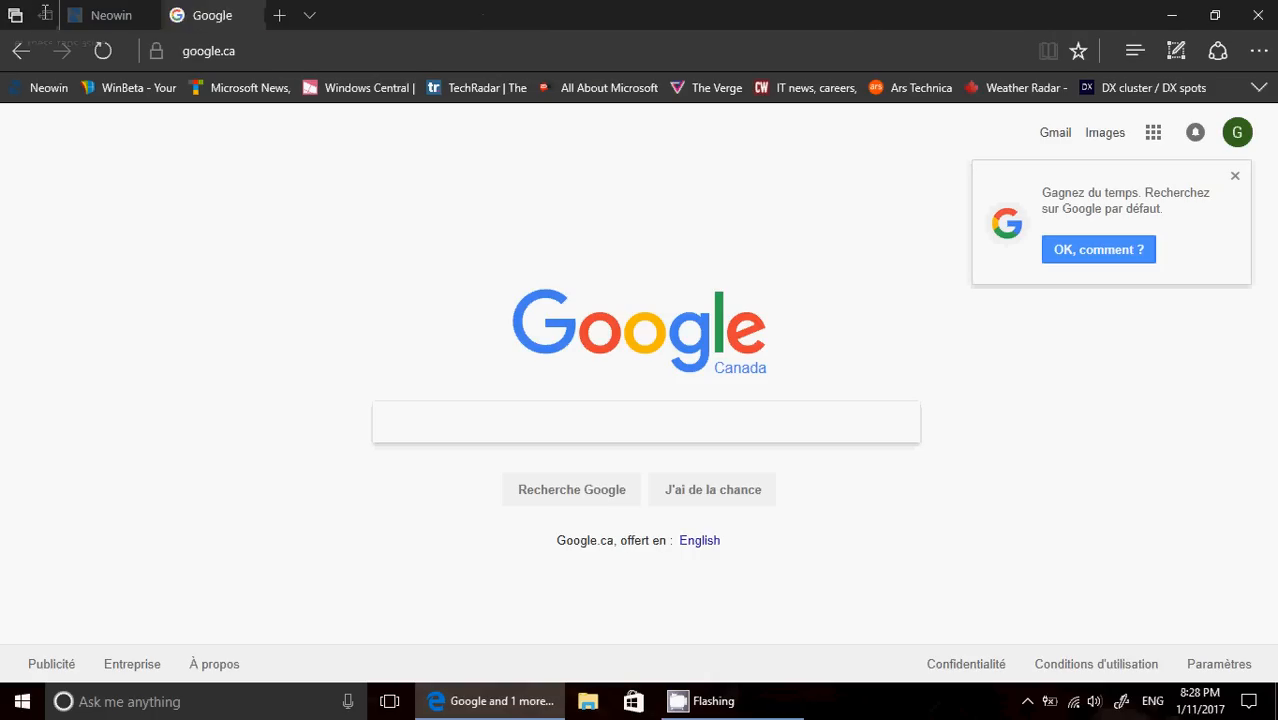
{"action": "left_click", "coordinate": [262, 15]}
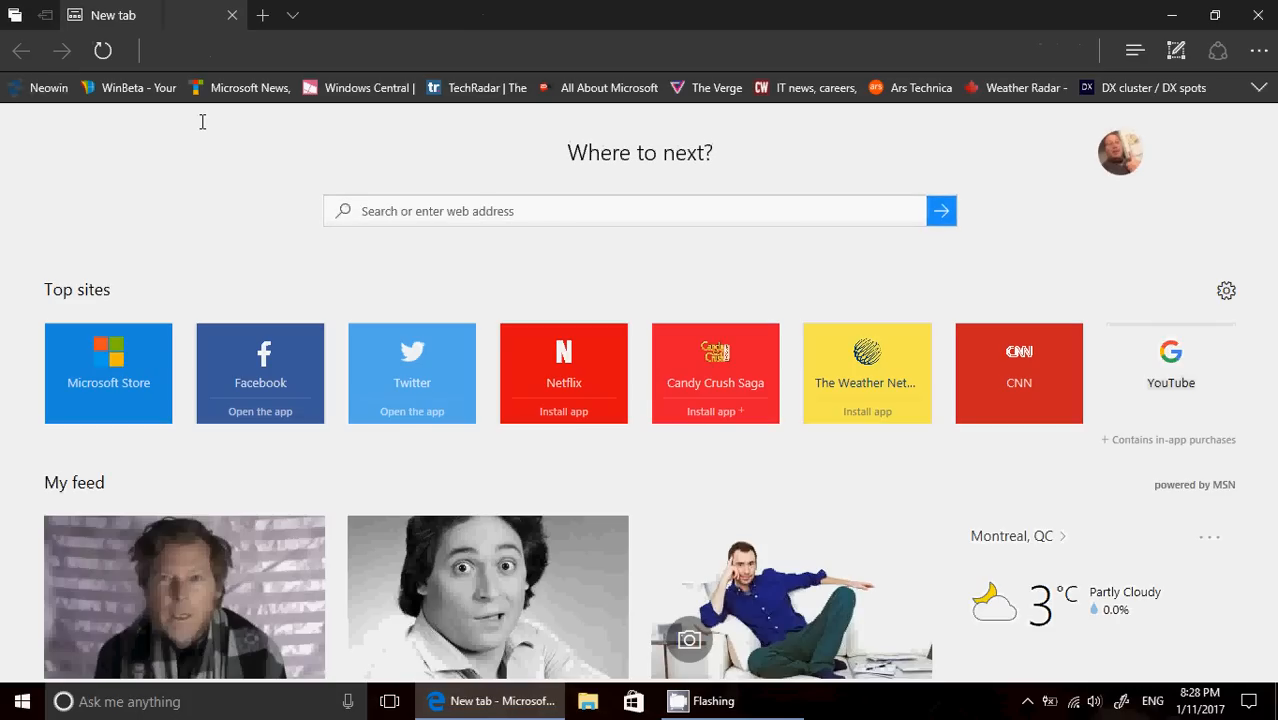
Step: Close Edge to the desktop and relaunch it from the taskbar onto its Start page
{"action": "left_click", "coordinate": [630, 210]}
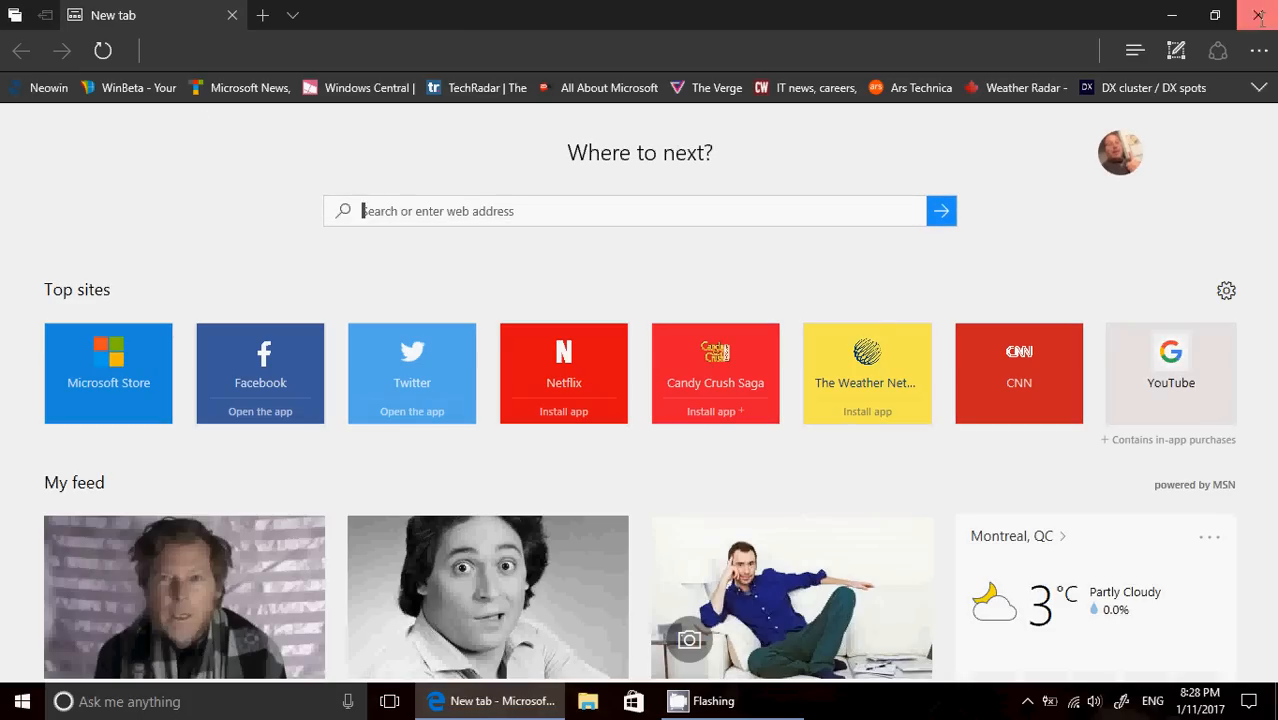
{"action": "left_click", "coordinate": [1258, 14]}
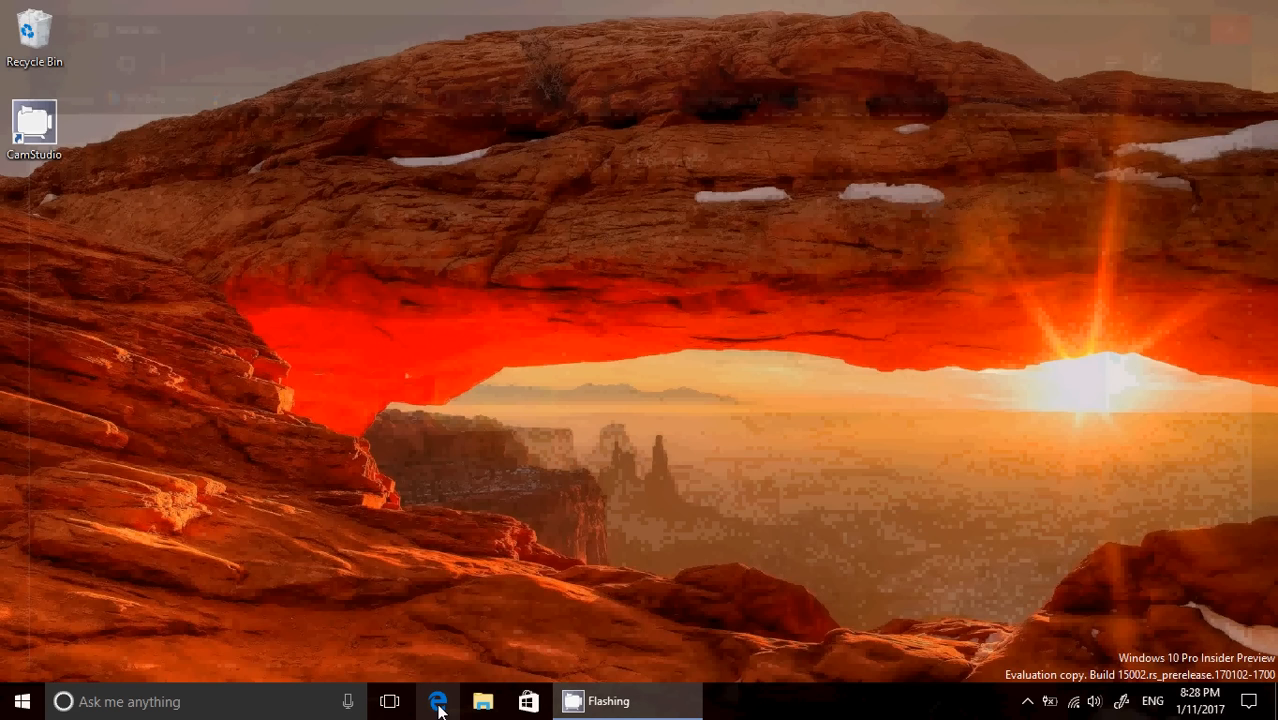
{"action": "left_click", "coordinate": [437, 701]}
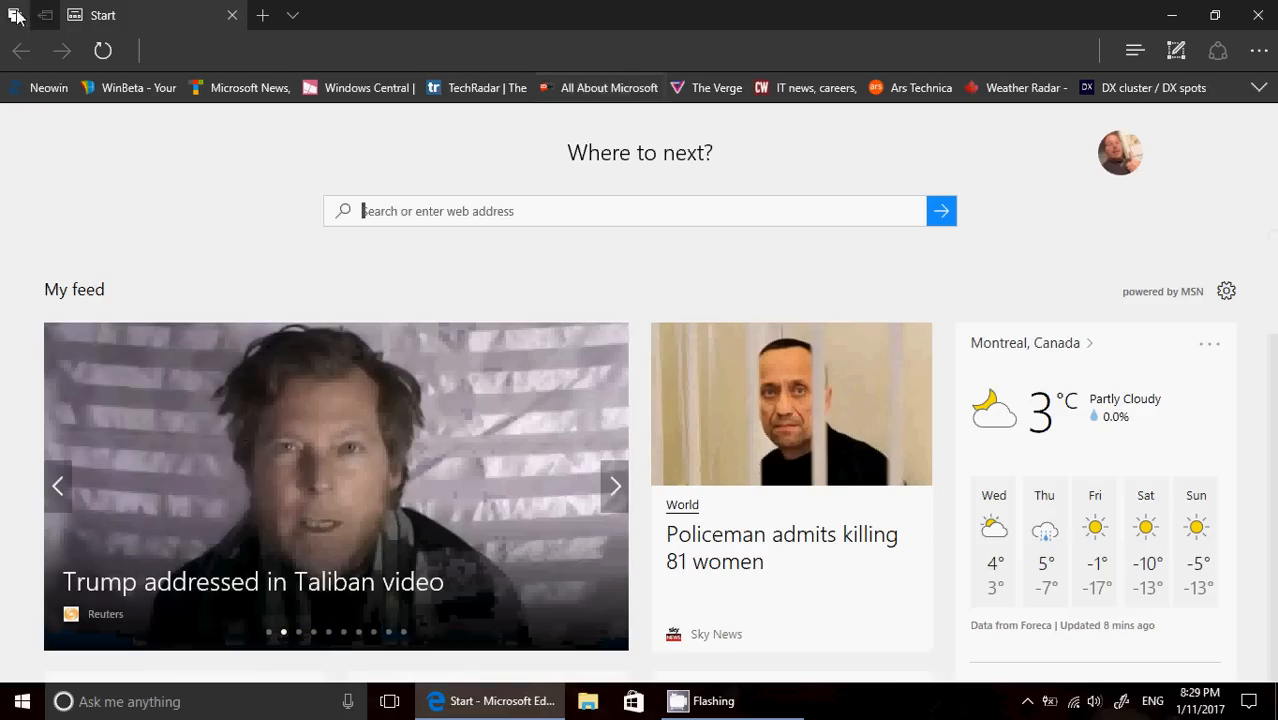
Step: Restore the set-aside Neowin and Google tabs, glance at Google, and return to the Start tab
{"action": "left_click", "coordinate": [15, 15]}
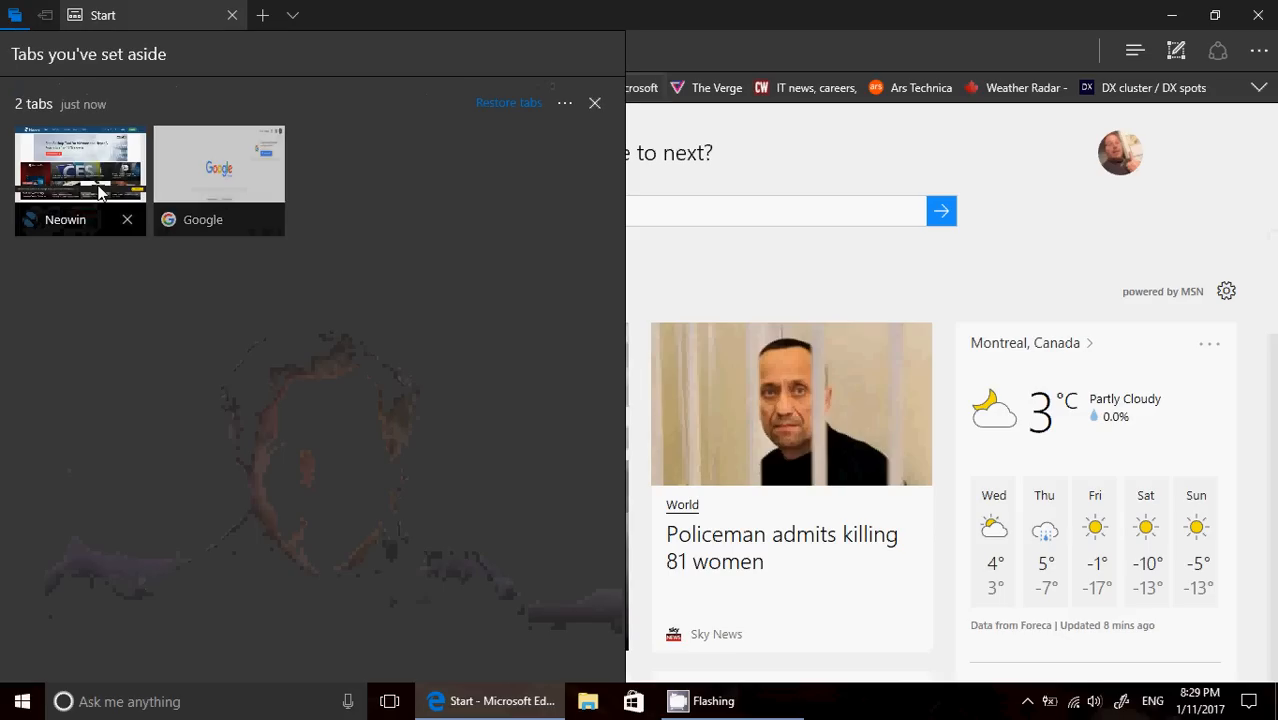
{"action": "left_click", "coordinate": [508, 102]}
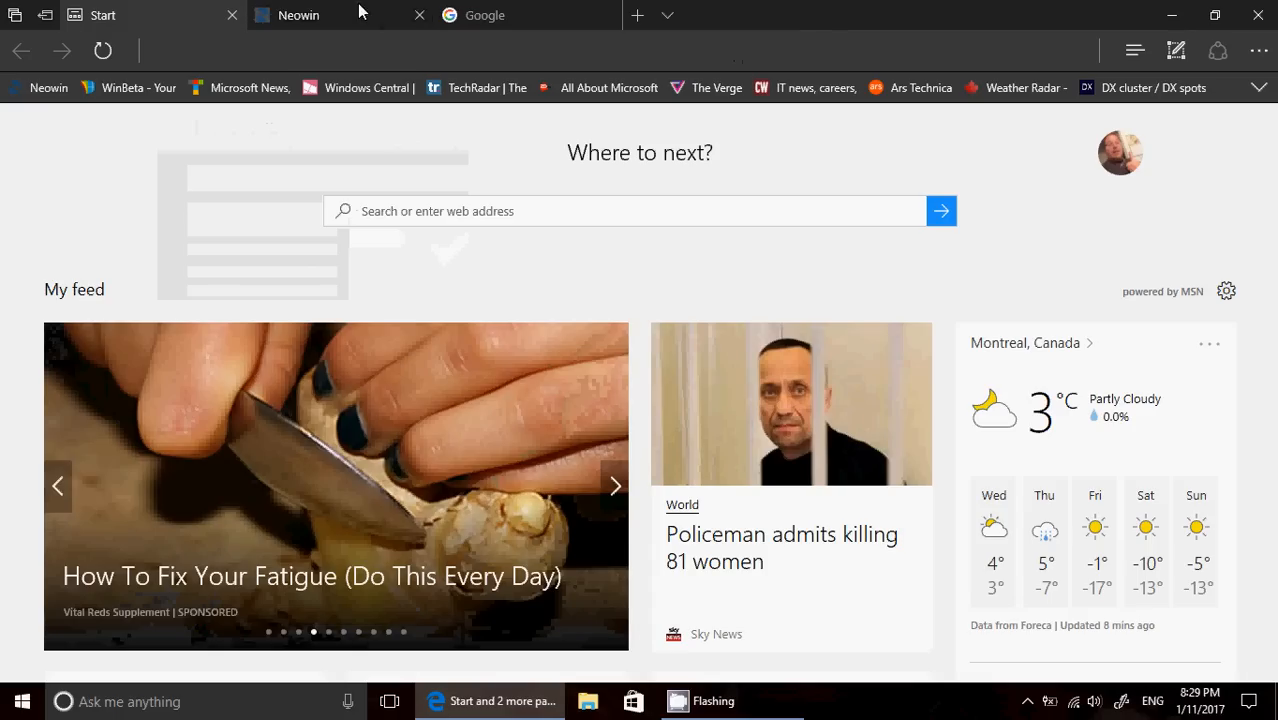
{"action": "left_click", "coordinate": [298, 15]}
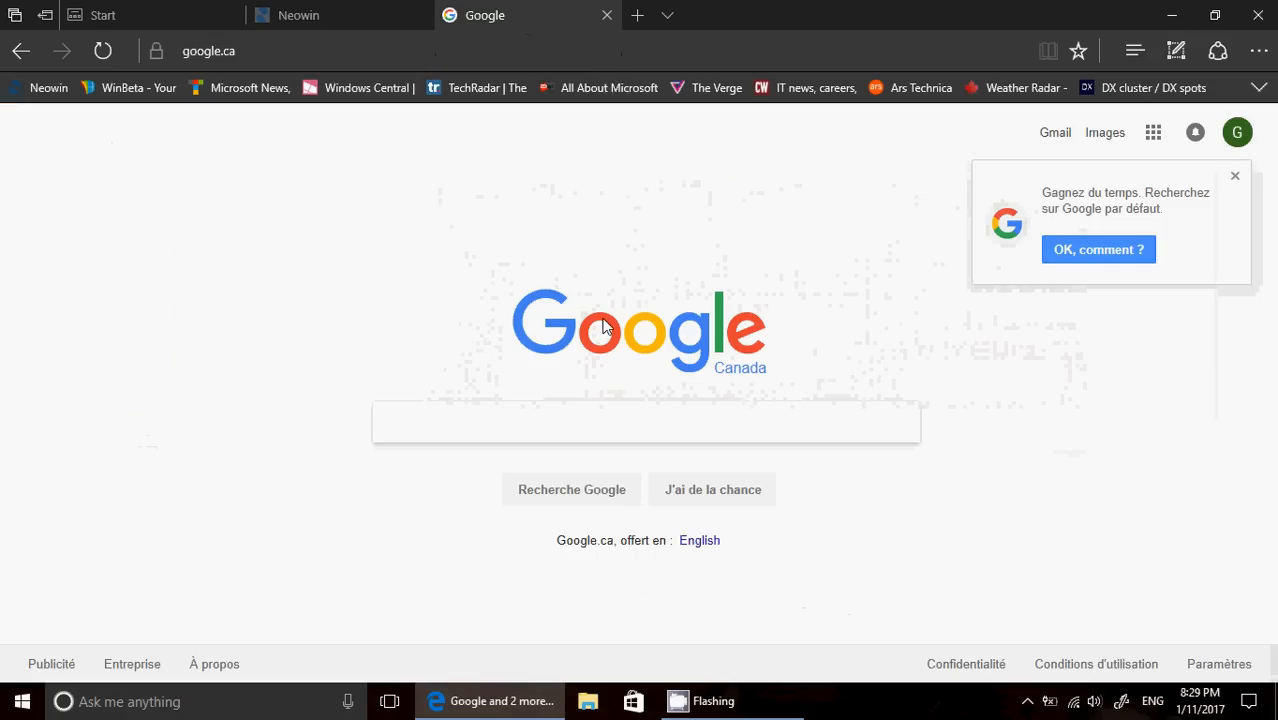
{"action": "mouse_move", "coordinate": [530, 305]}
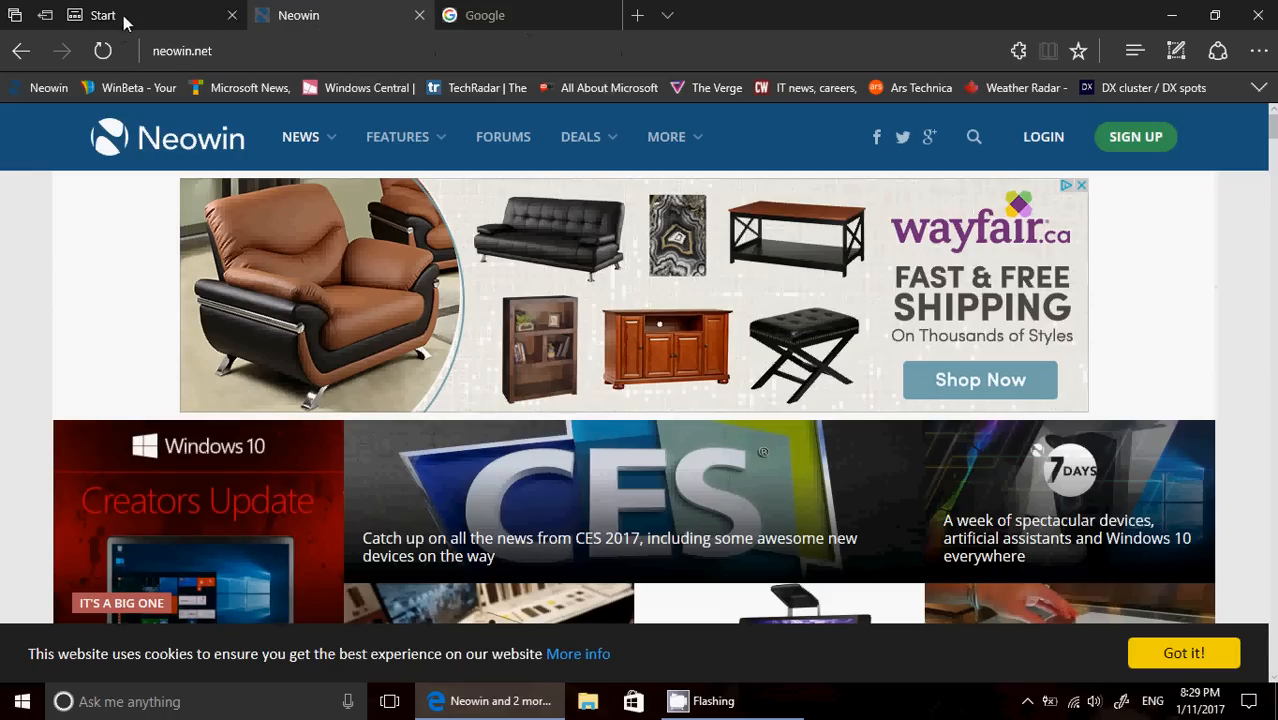
{"action": "left_click", "coordinate": [103, 15]}
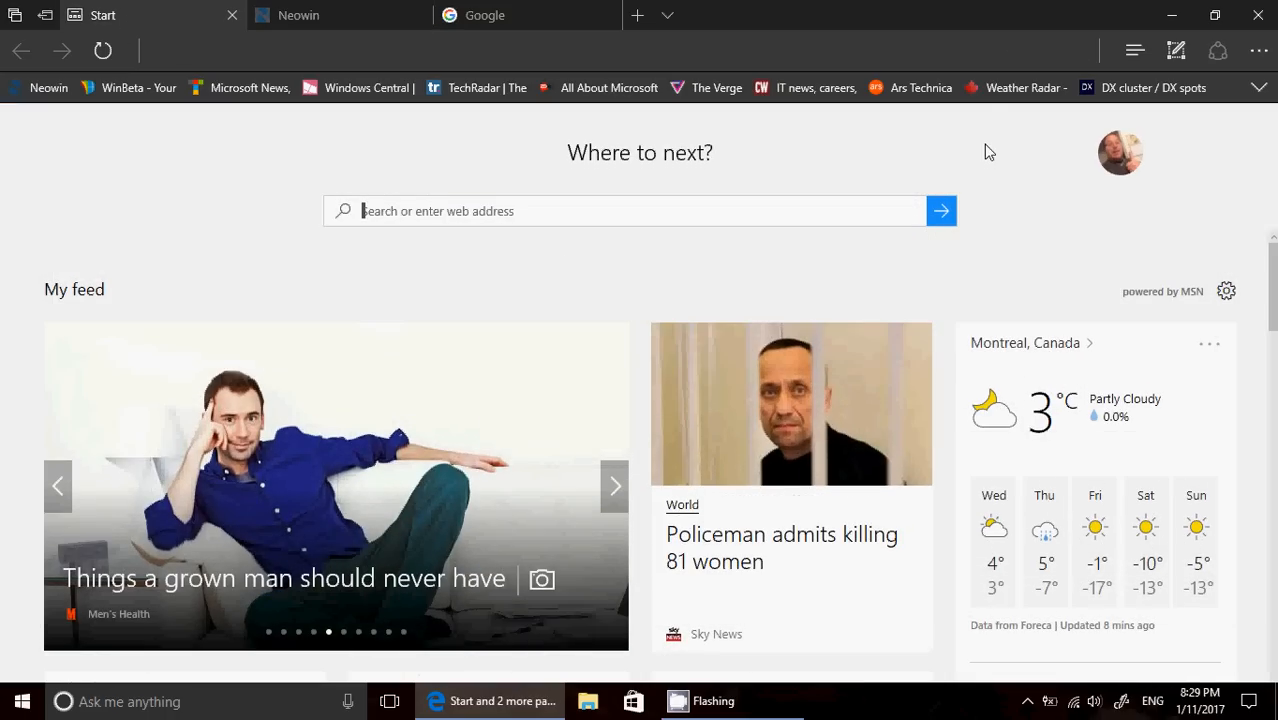
{"action": "left_click", "coordinate": [614, 486]}
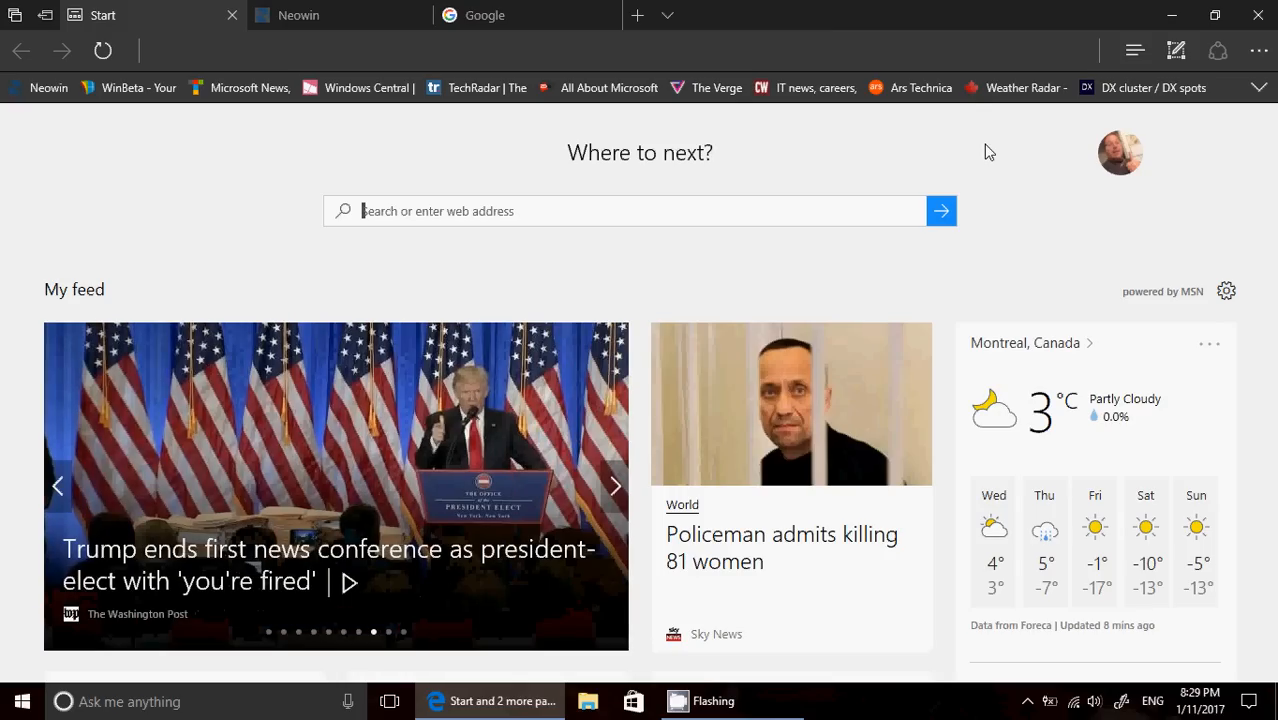
{"action": "mouse_move", "coordinate": [838, 54]}
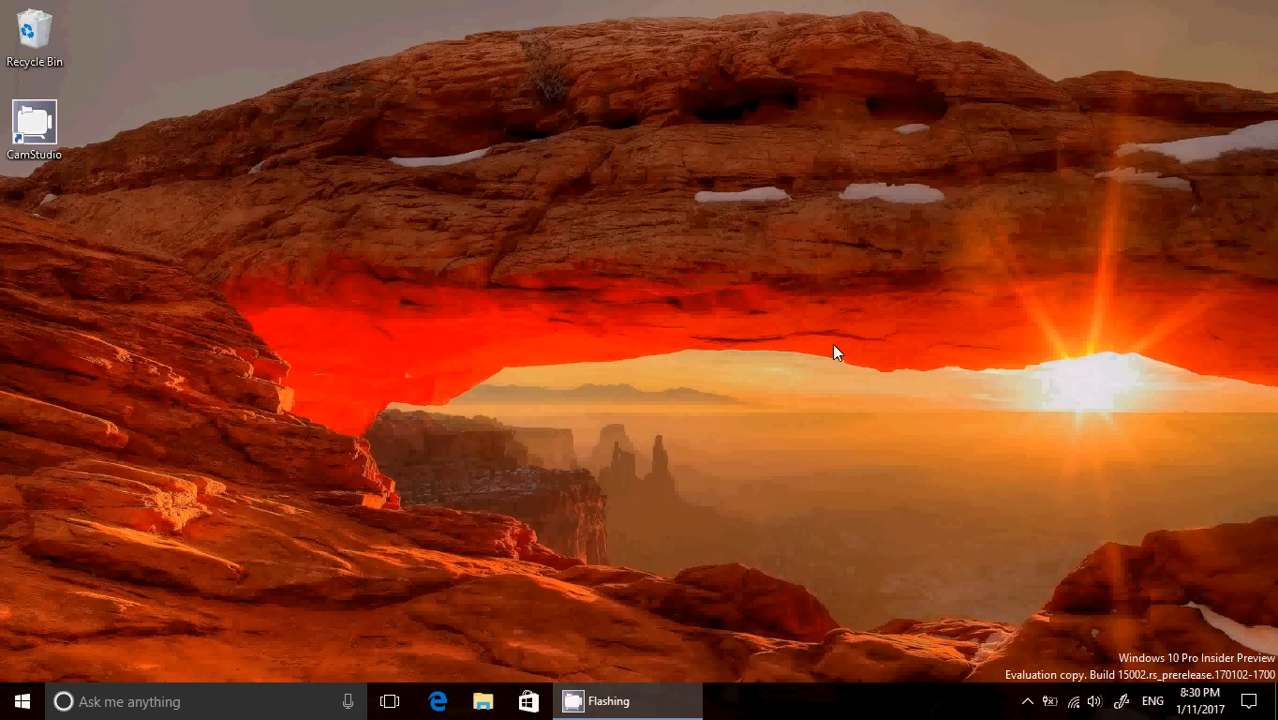
{"action": "left_click", "coordinate": [438, 701]}
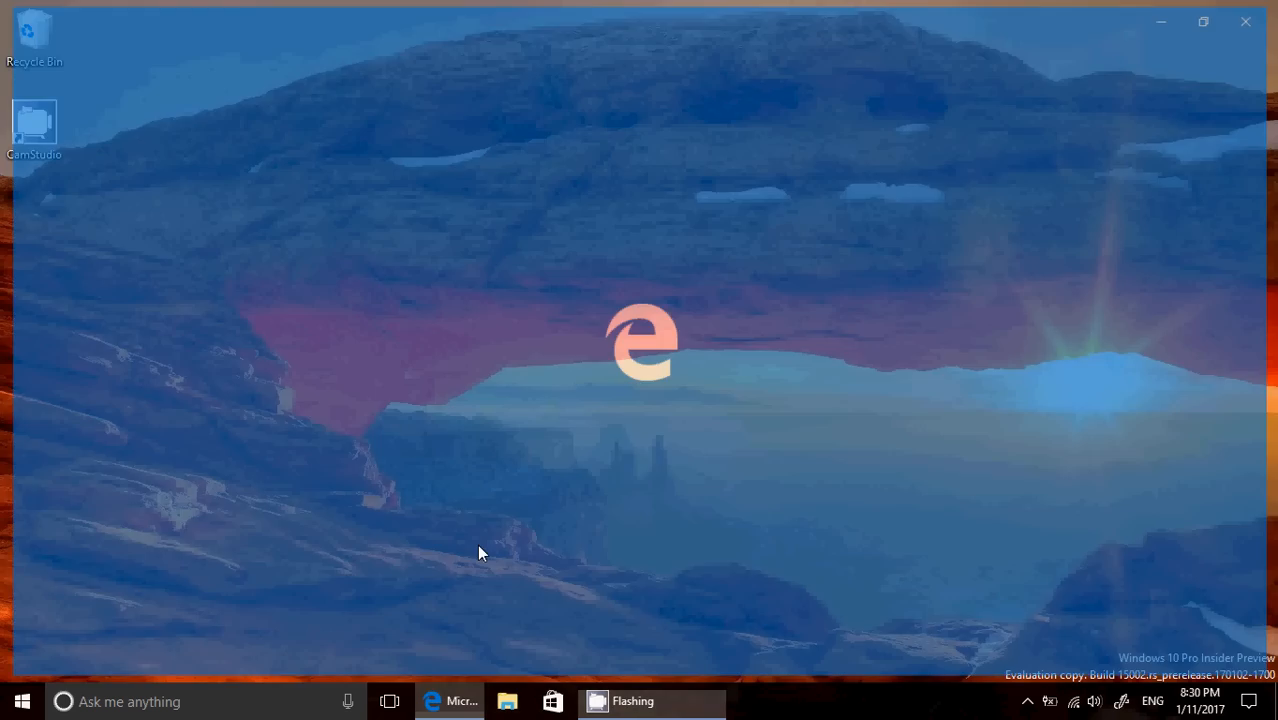
{"action": "left_click", "coordinate": [448, 701]}
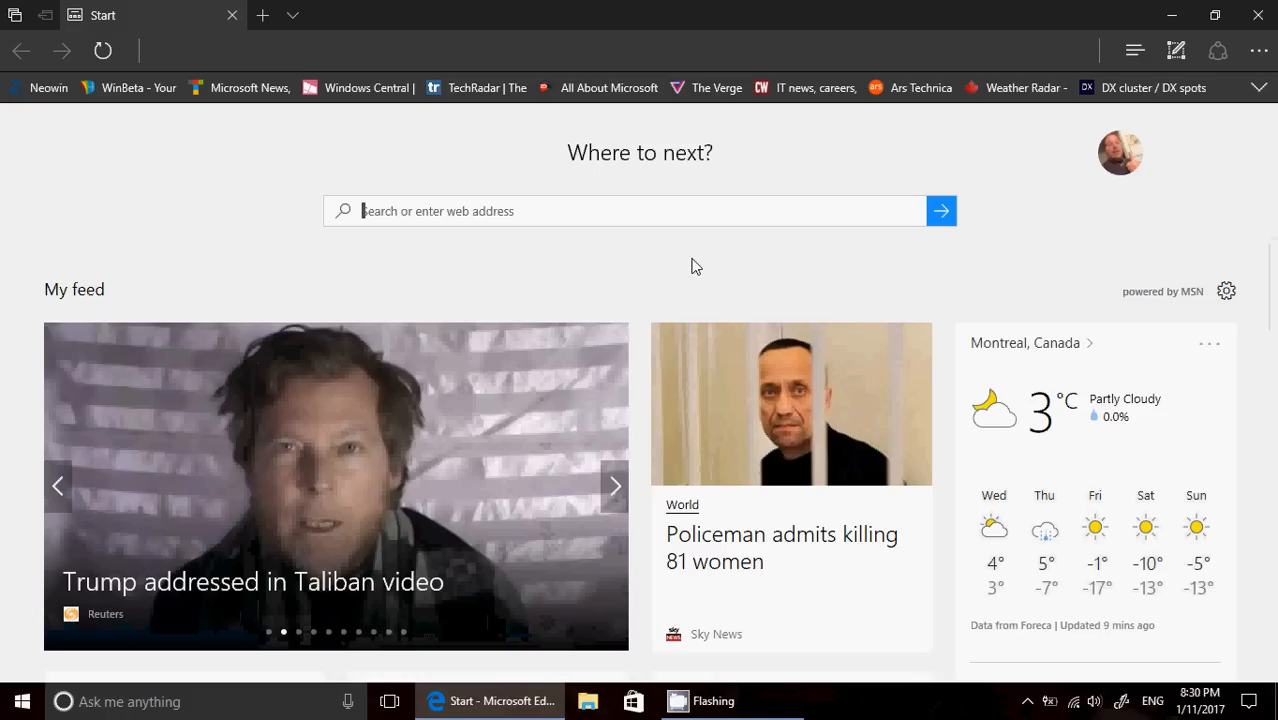
{"action": "mouse_move", "coordinate": [772, 56]}
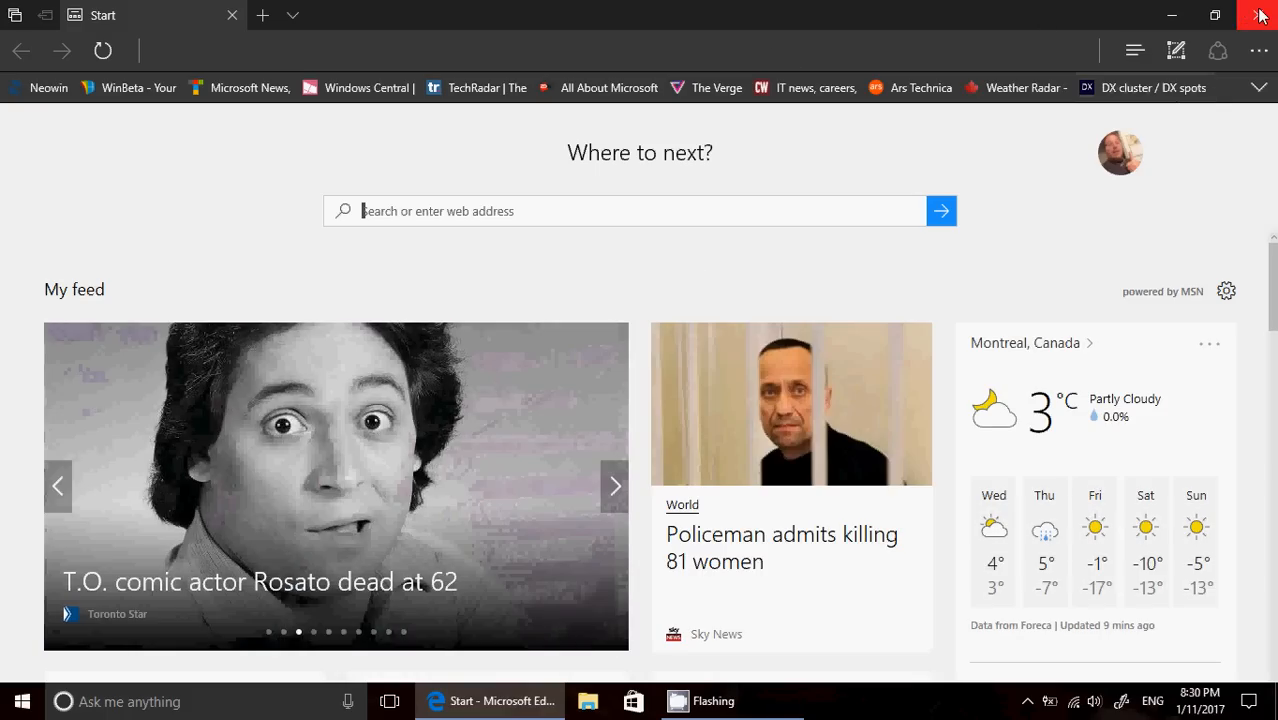
{"action": "left_click", "coordinate": [1259, 15]}
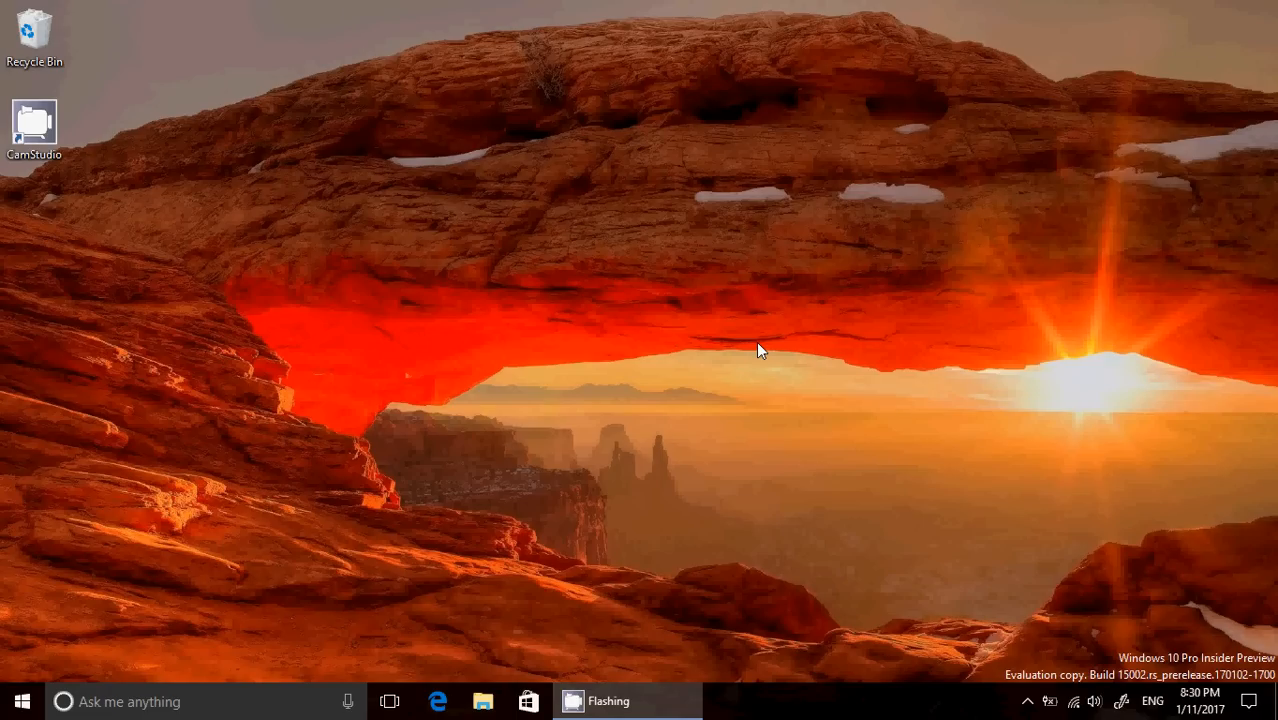
{"action": "mouse_move", "coordinate": [870, 463]}
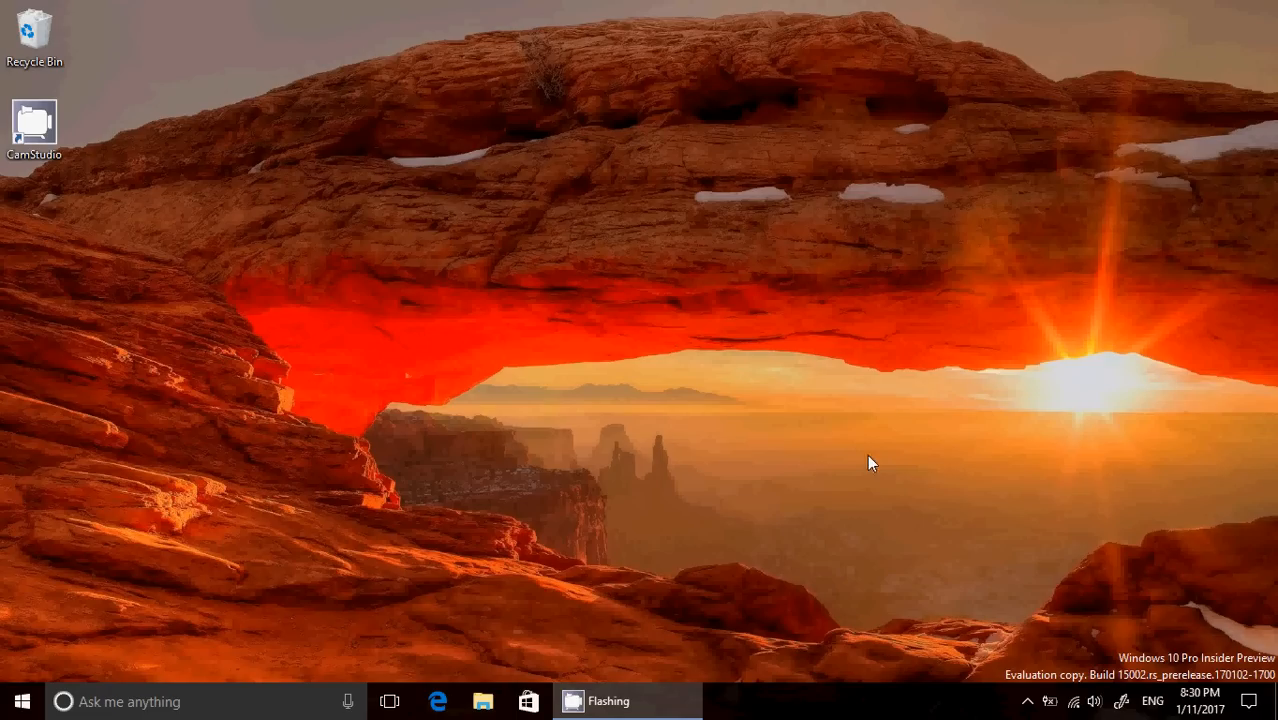
Step: Expand the system tray to reveal the hidden notification-area app icons
{"action": "left_click", "coordinate": [1027, 701]}
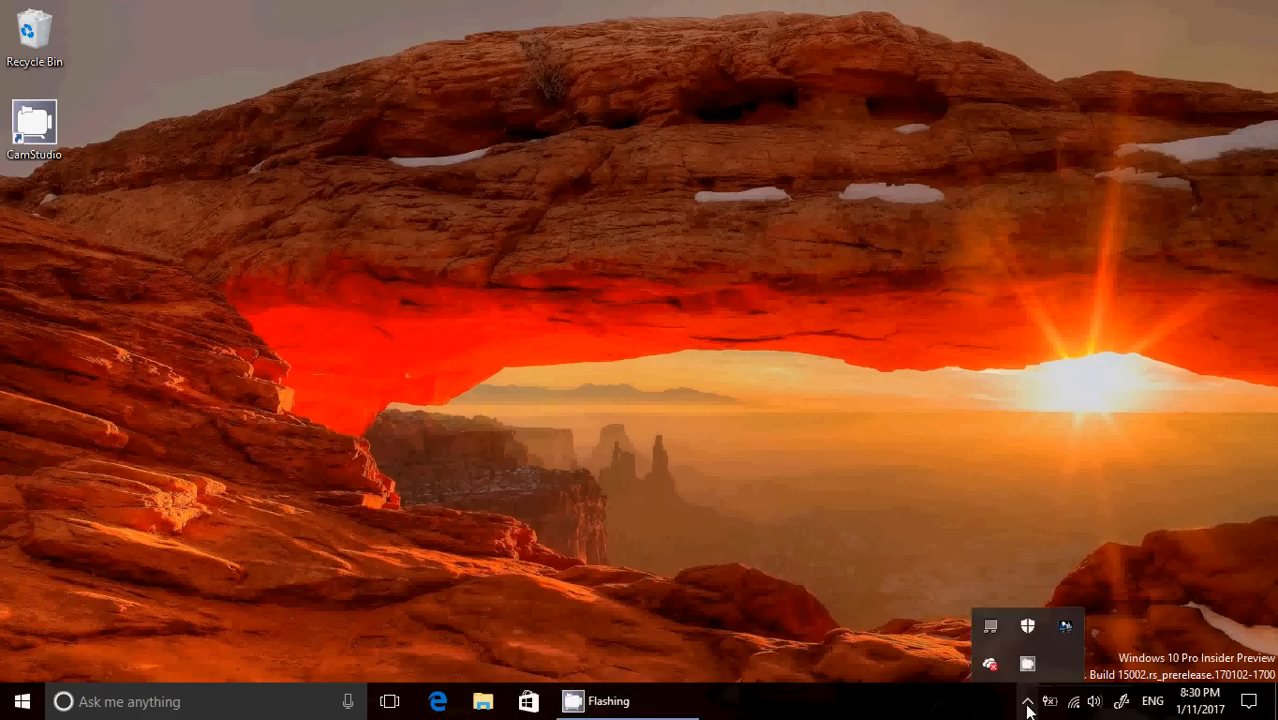
{"action": "mouse_move", "coordinate": [1058, 670]}
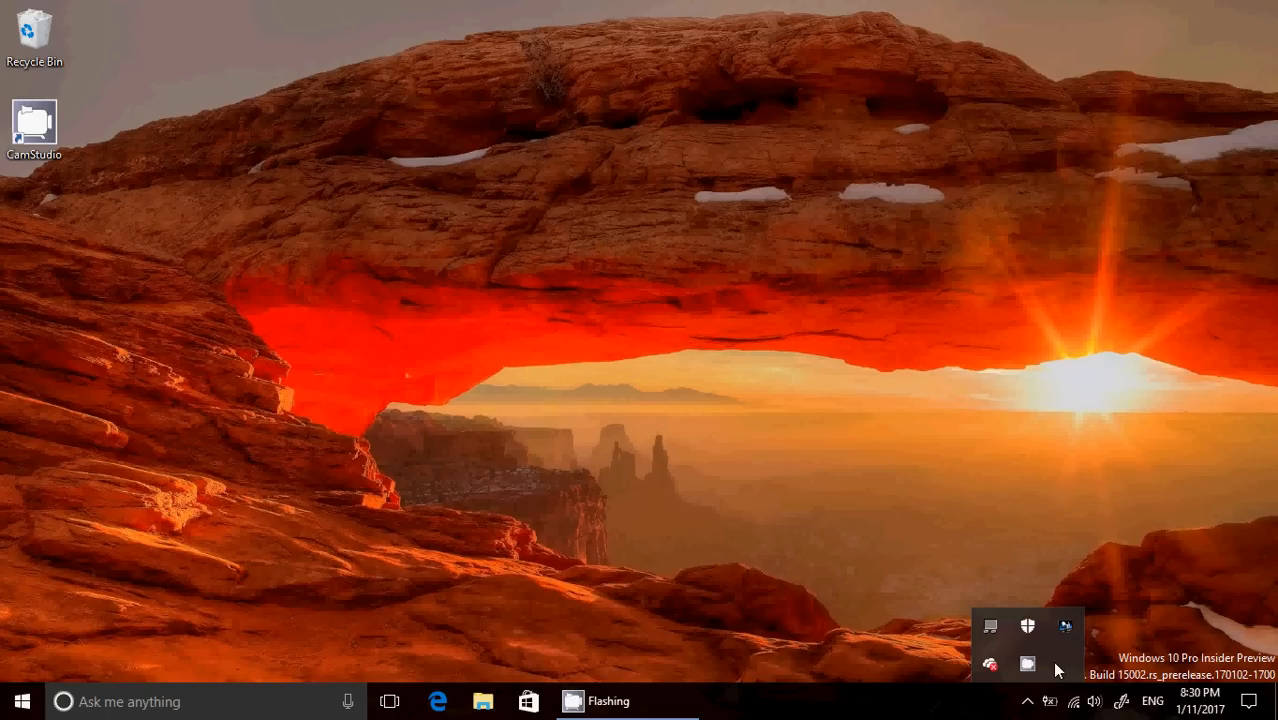
{"action": "mouse_move", "coordinate": [1028, 665]}
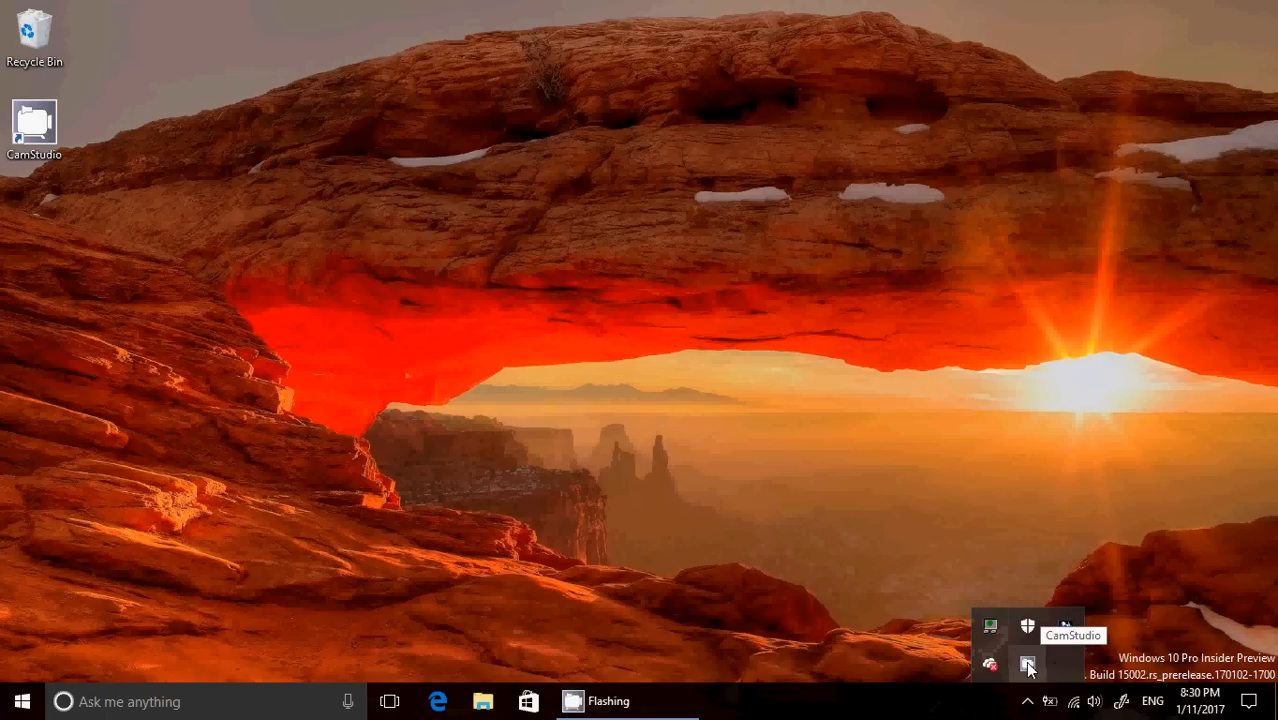